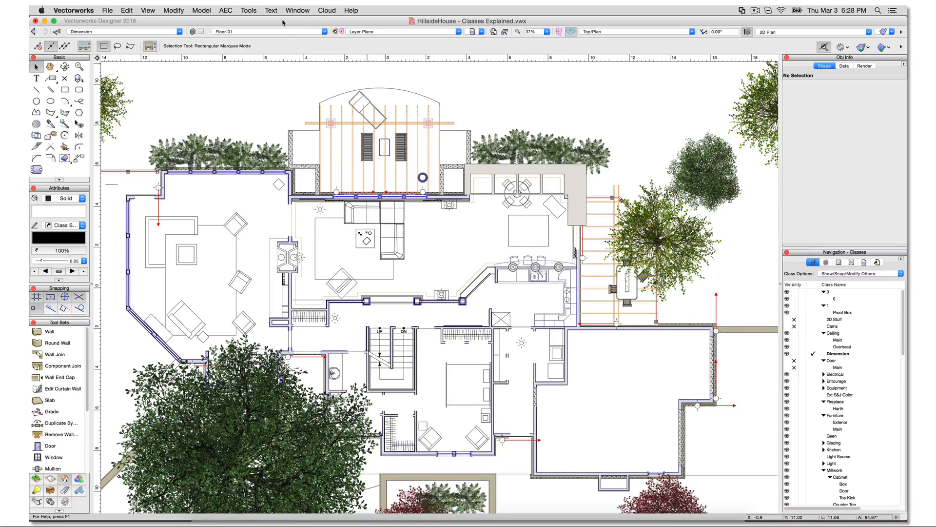
- Review the house plan's class list in the Organization dialog and cancel out of it
left_click(249, 10)
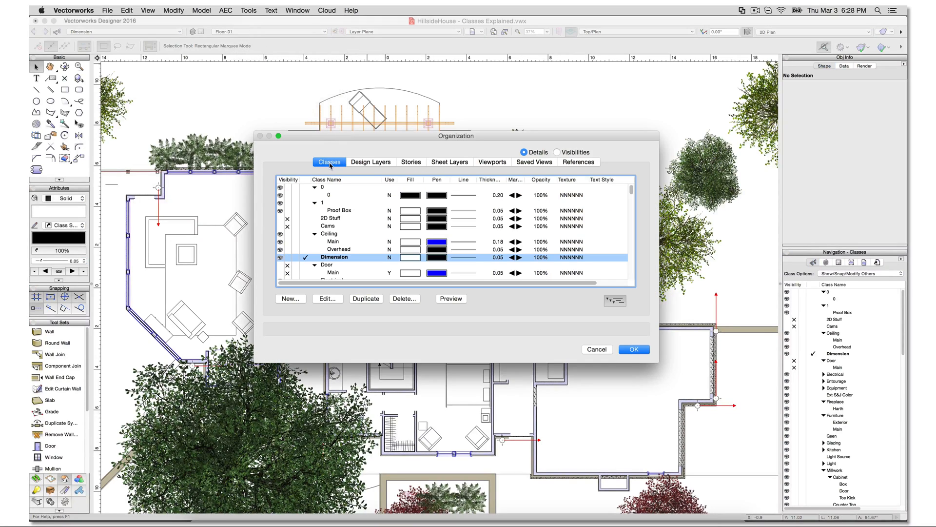
left_click(632, 349)
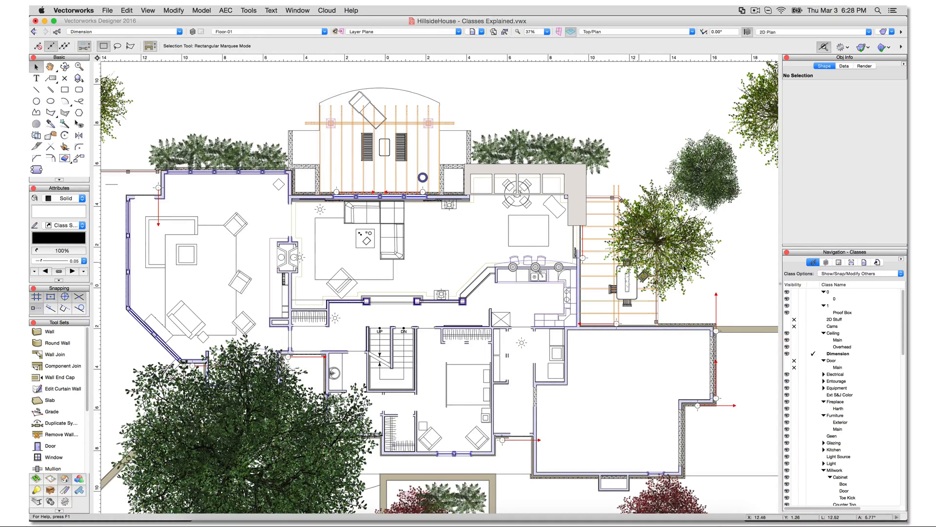
mouse_move(535, 144)
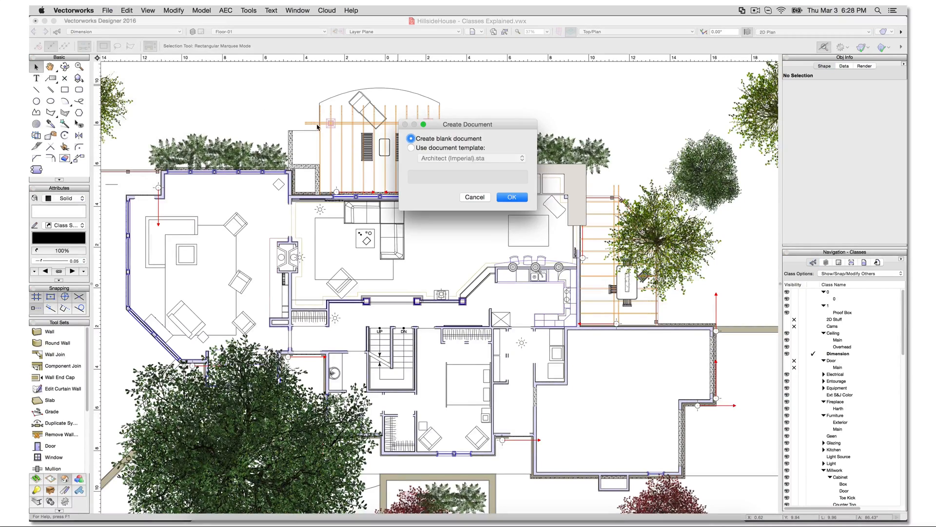
- Confirm the blank document and show its Classes list (Component, Glazing, NonPlot, Sills, Wall)
left_click(511, 197)
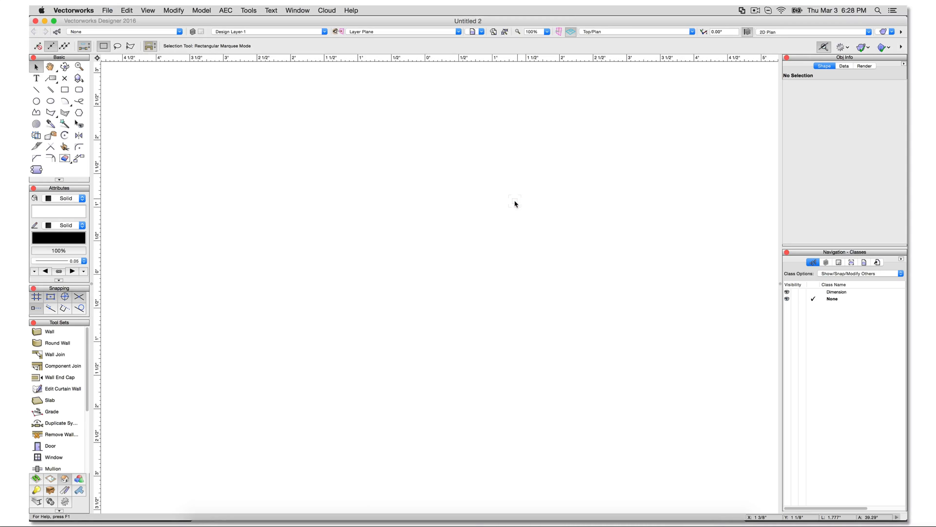
left_click(249, 10)
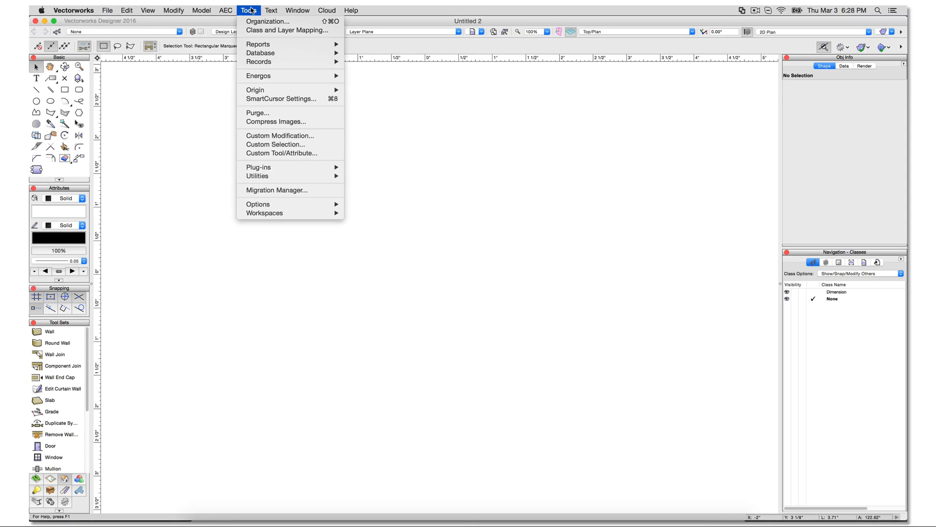
left_click(268, 21)
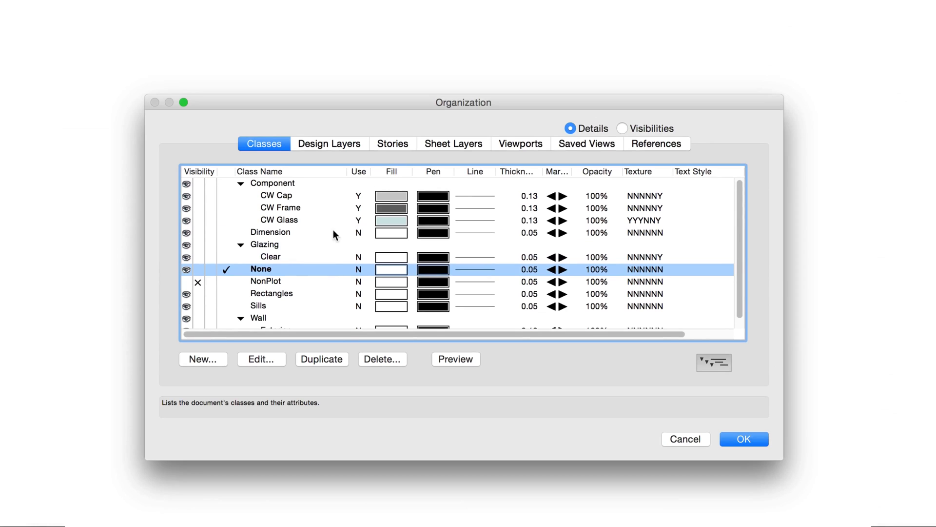
- Try adding a class named None and dismiss the duplicate-name rejection
left_click(202, 359)
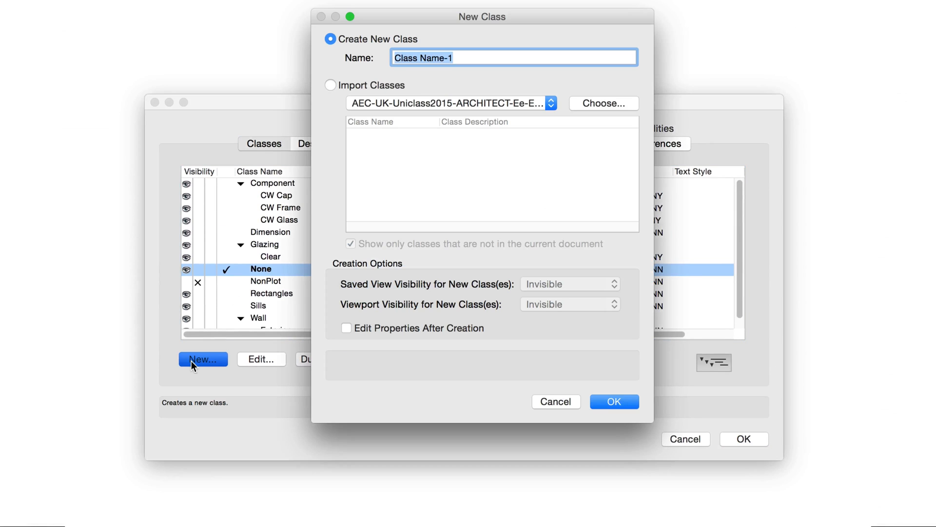
left_click(613, 401)
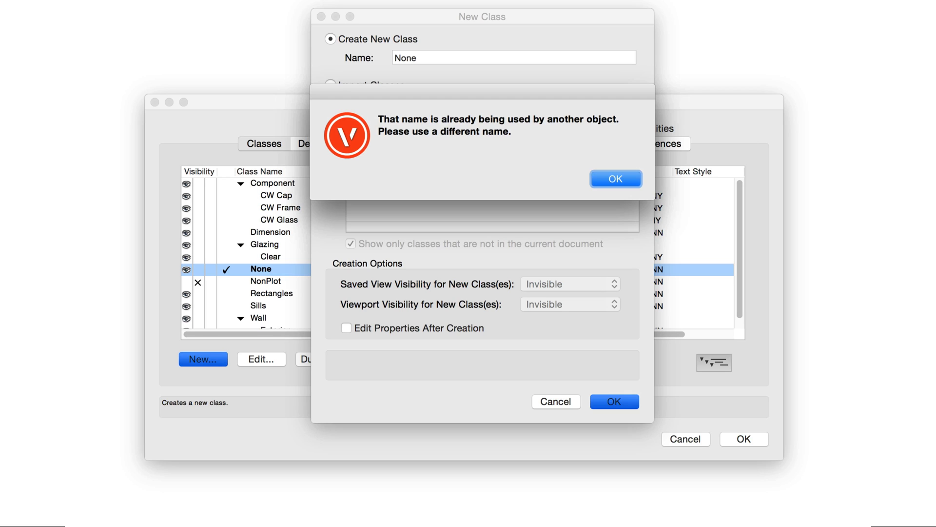
left_click(615, 179)
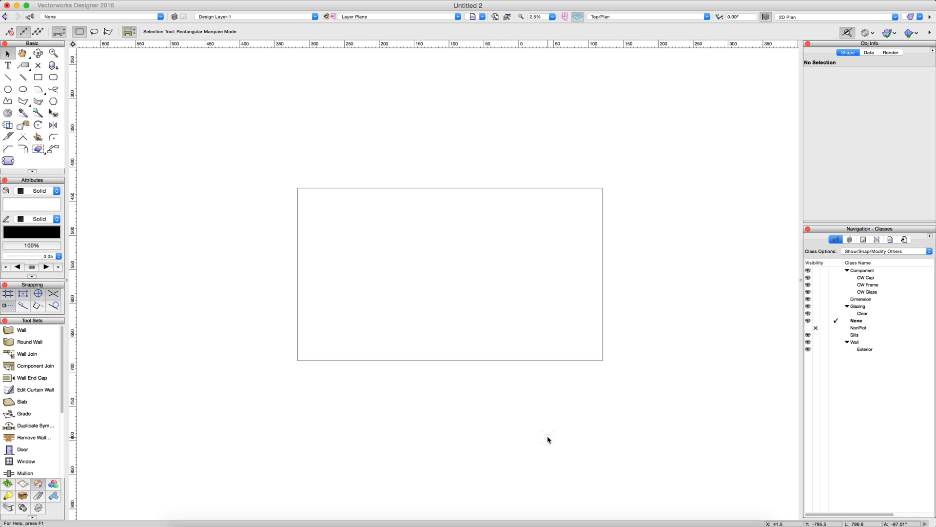
- Assign the selected rectangle to a new Rectangles class and reopen the class list
left_click(449, 273)
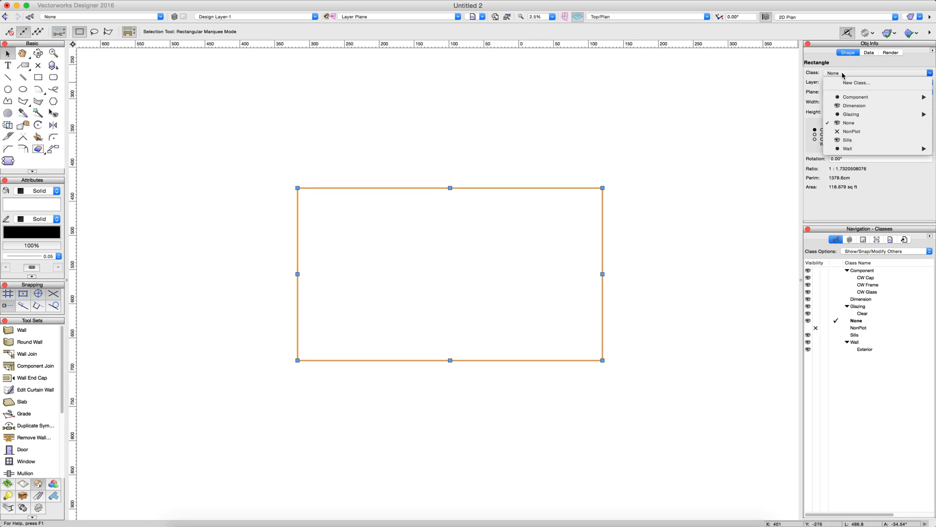
mouse_move(855, 82)
type("Re")
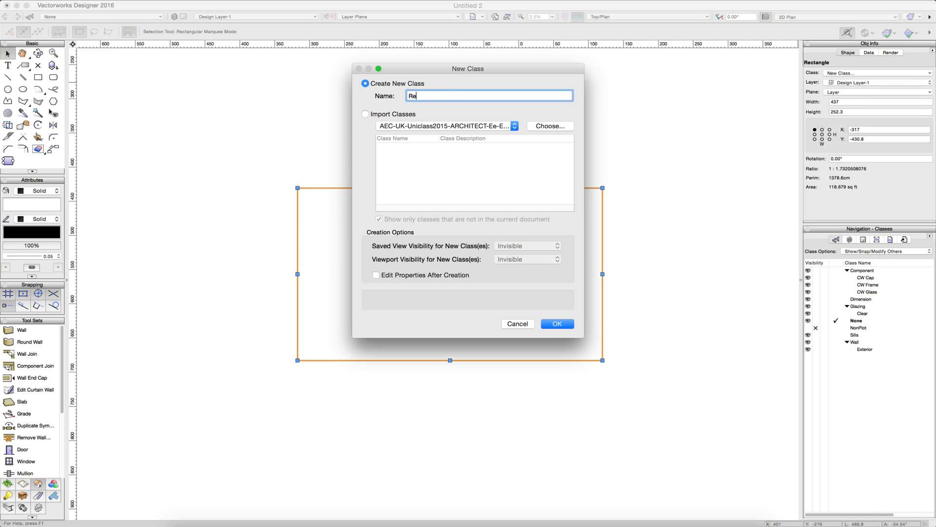
left_click(556, 323)
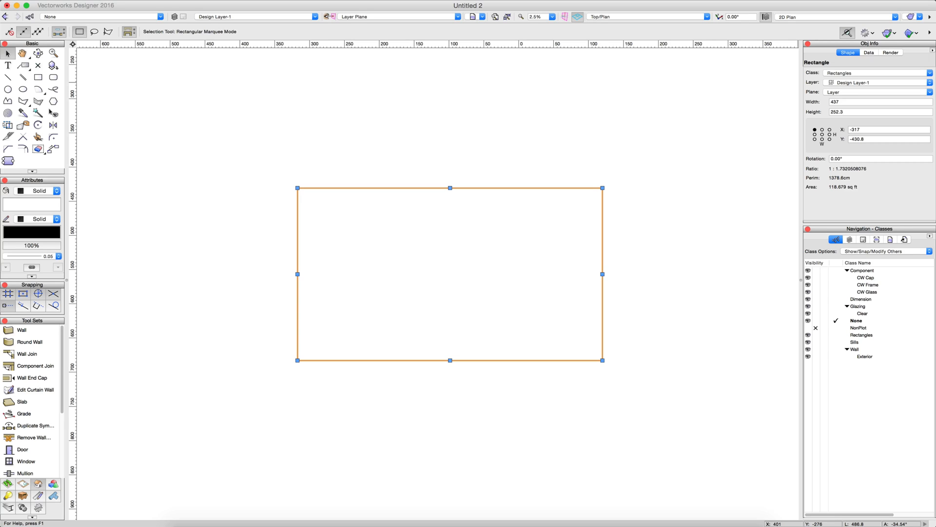
left_click(239, 5)
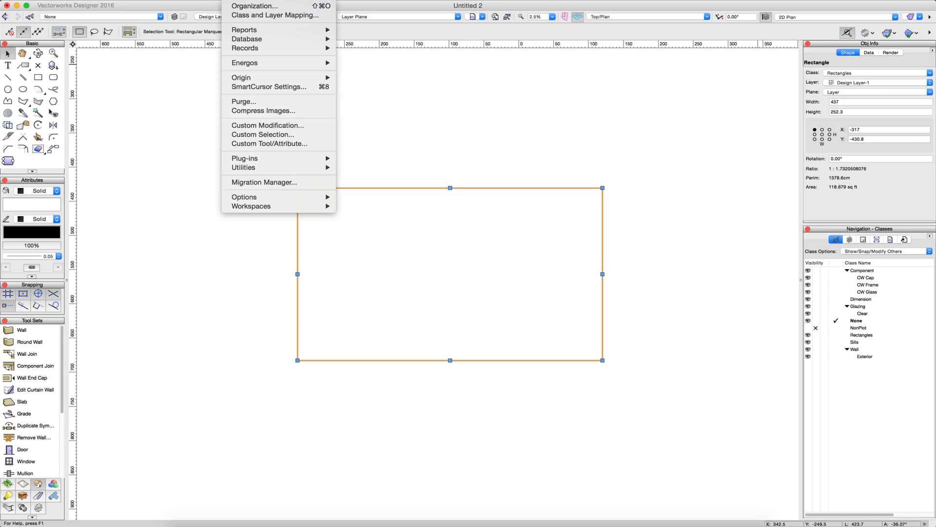
left_click(255, 6)
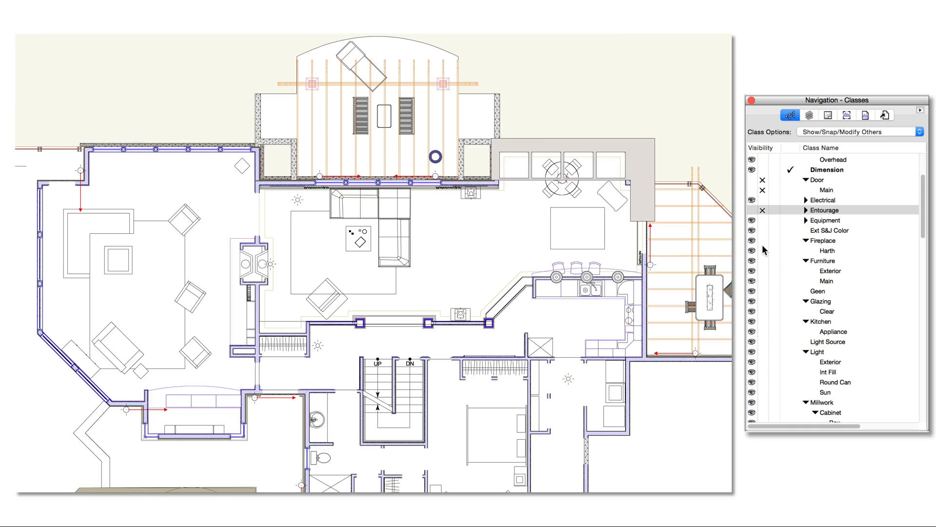
- Hide the Furniture and Entourage classes in the Navigation palette, then show them again
left_click(758, 261)
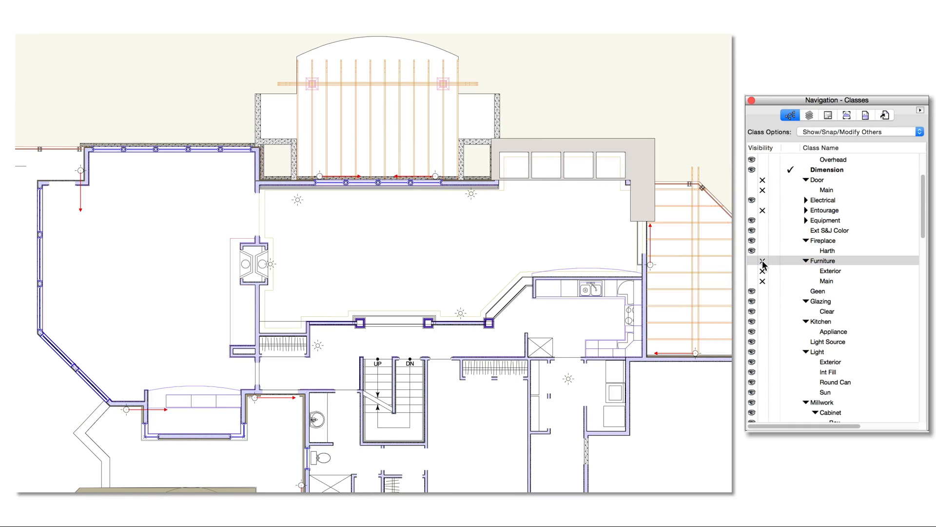
mouse_move(762, 270)
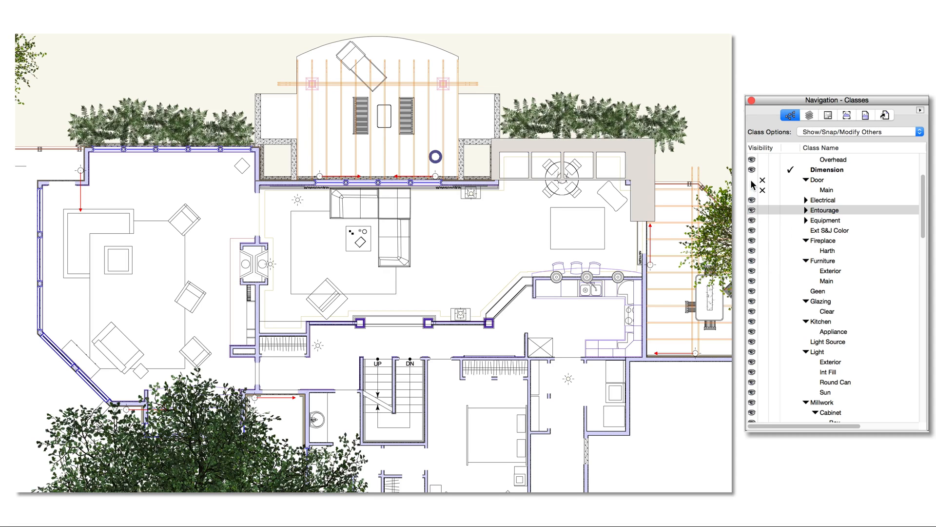
left_click(751, 180)
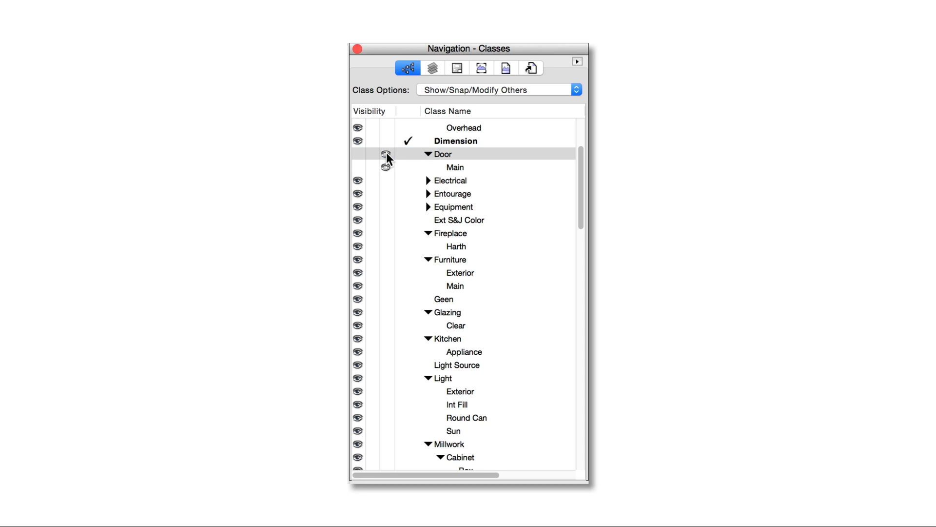
- Set the Door class and its Main subclass to grayed visibility and close Organization
left_click_drag(467, 49, 494, 49)
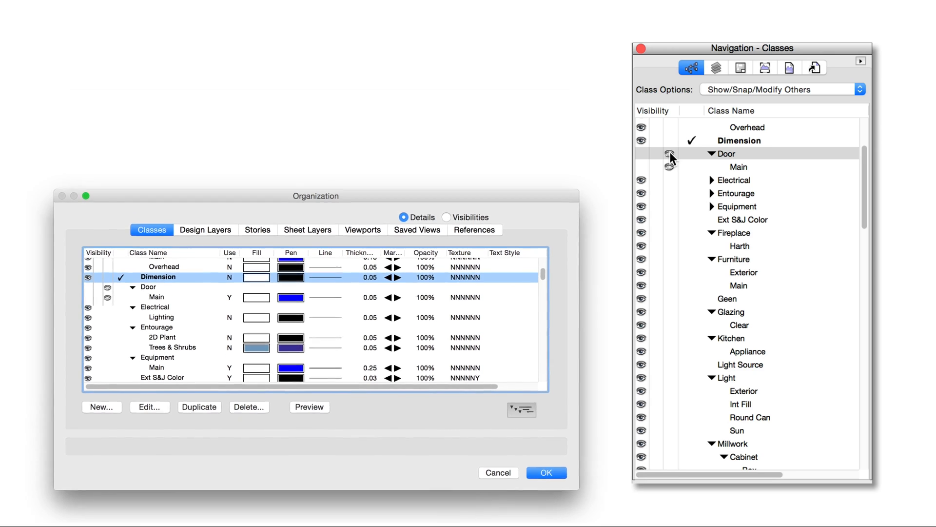
left_click(544, 472)
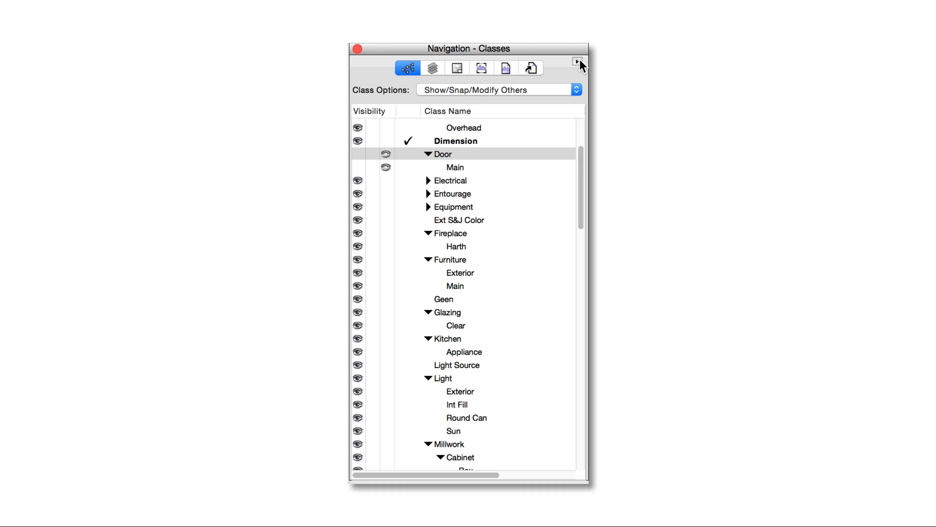
- Switch the class list to flat view and back to the nested hierarchy
left_click(576, 62)
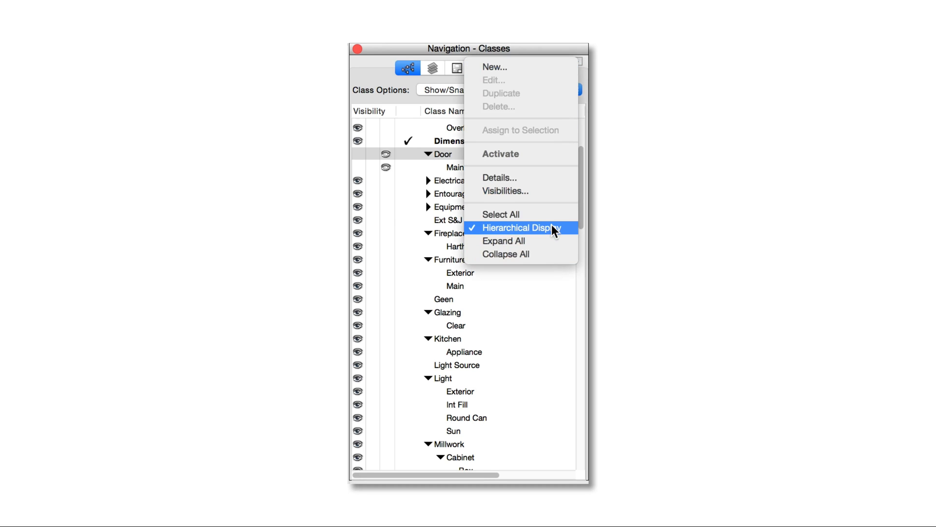
left_click(519, 227)
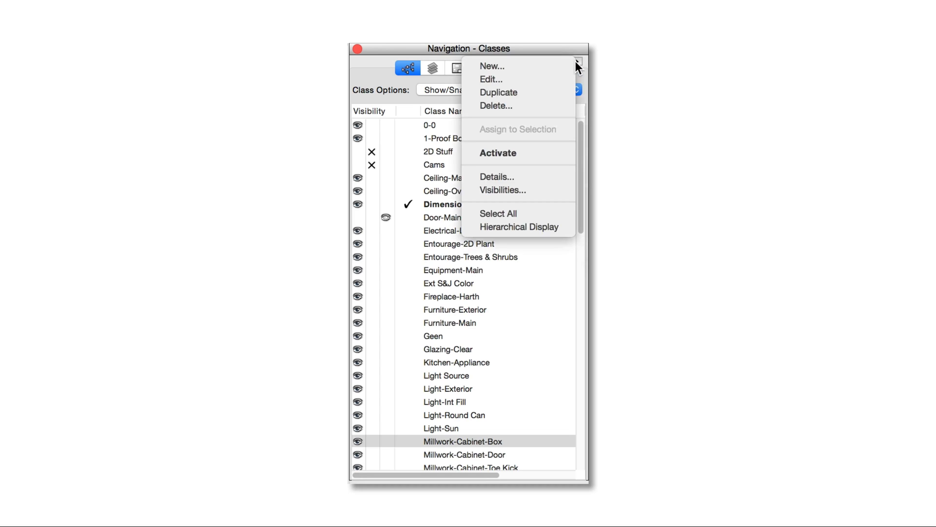
left_click(519, 227)
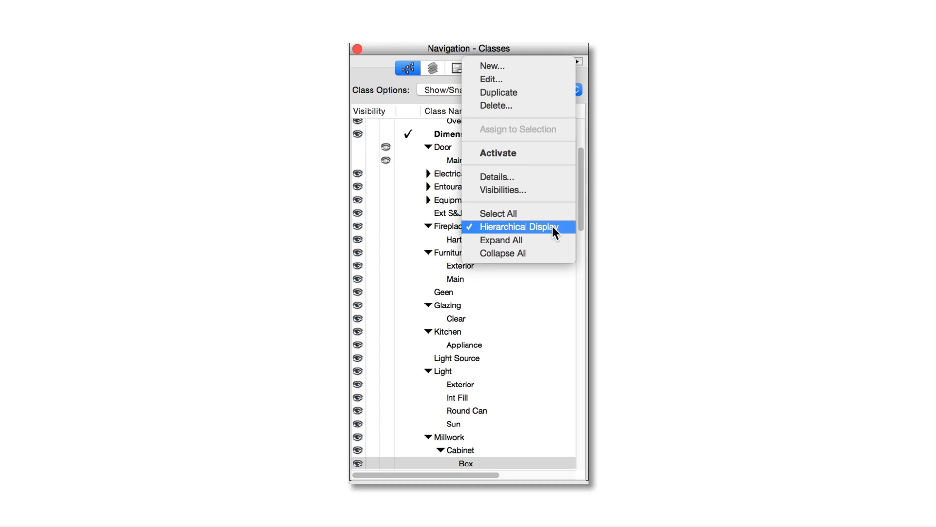
left_click(518, 227)
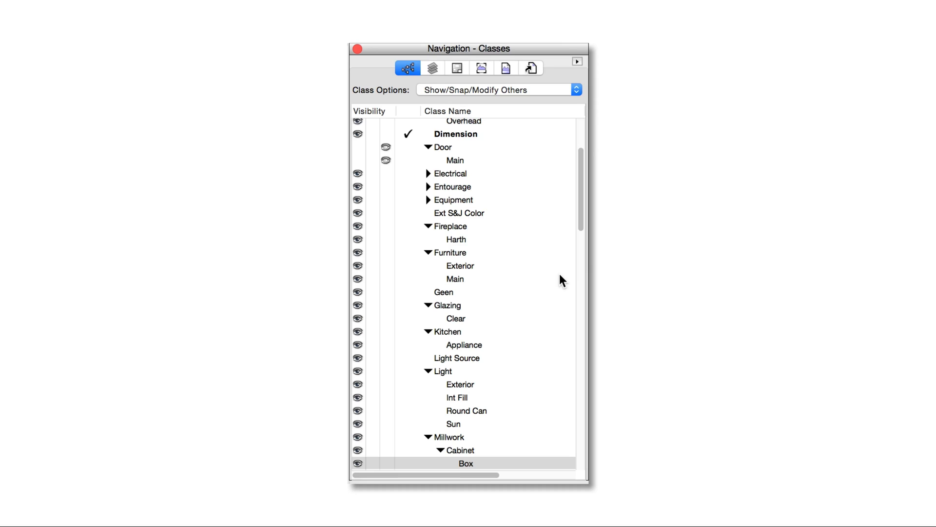
mouse_move(429, 234)
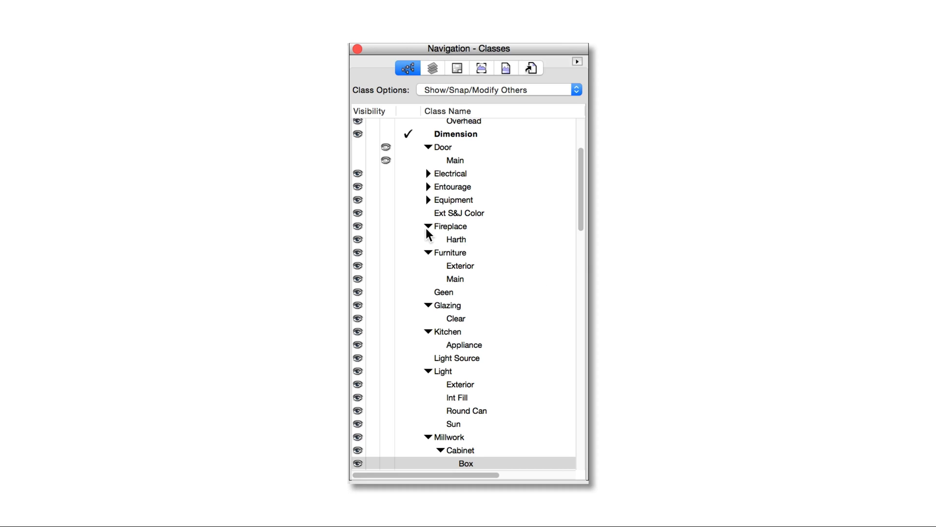
- Collapse the Fireplace, Kitchen and Light class groups in the Navigation palette
left_click(427, 240)
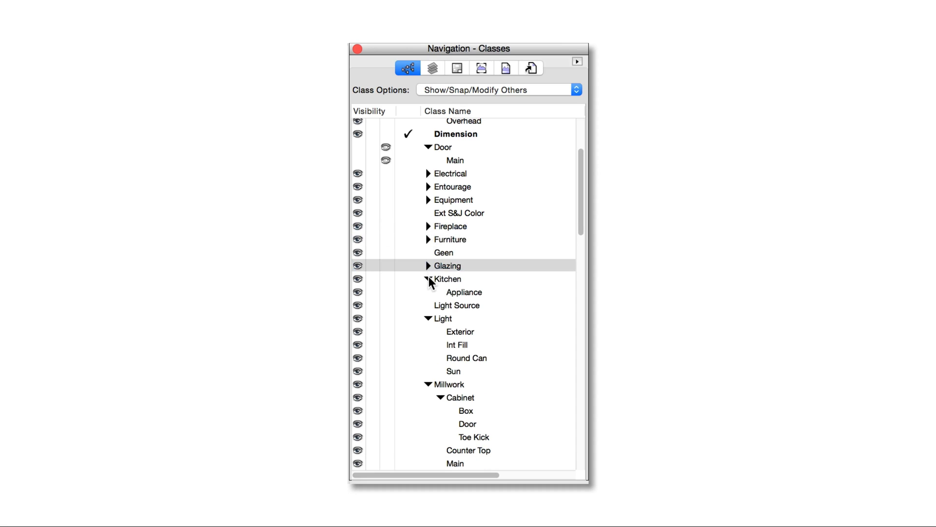
left_click(427, 279)
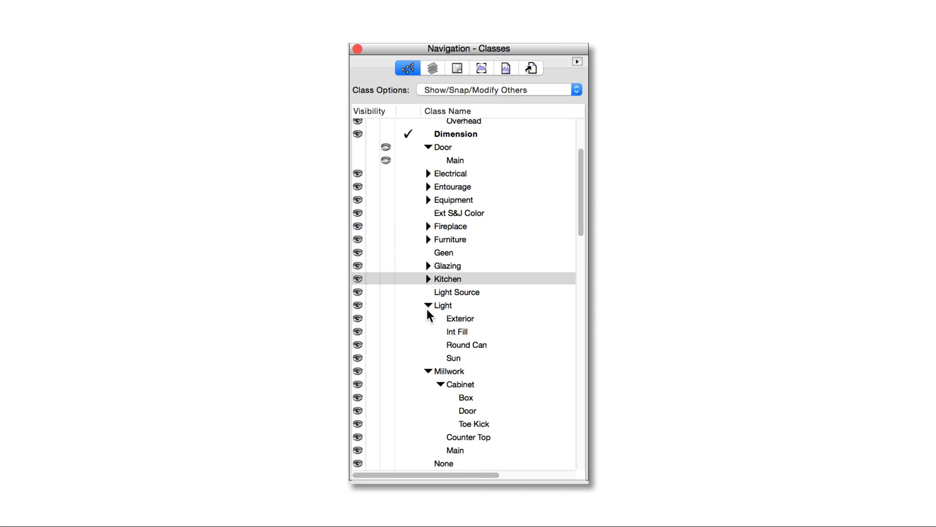
left_click(427, 306)
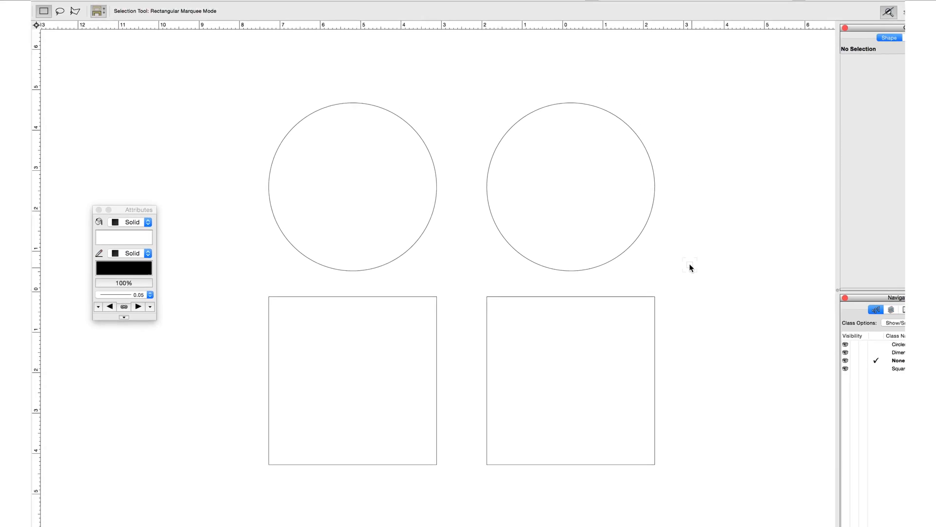
- Give the left circle a solid red fill from the Attributes palette
left_click(352, 187)
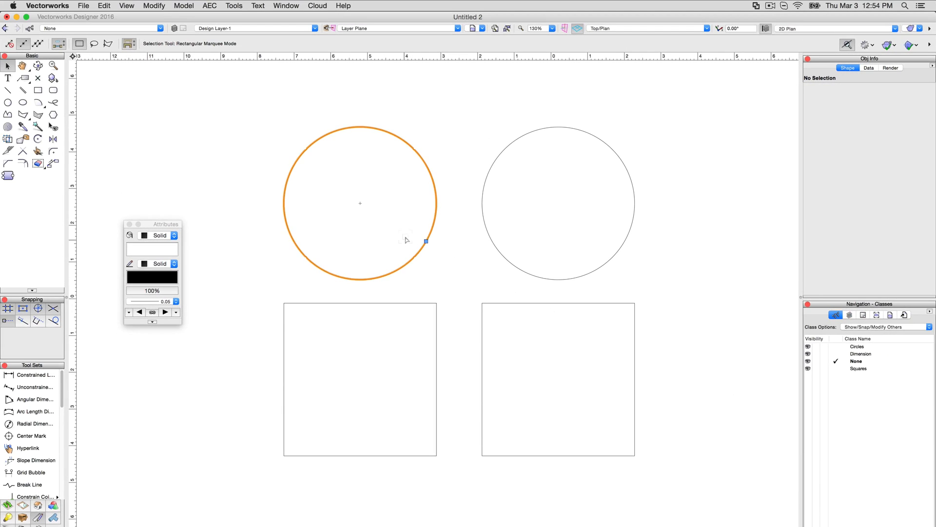
left_click(152, 249)
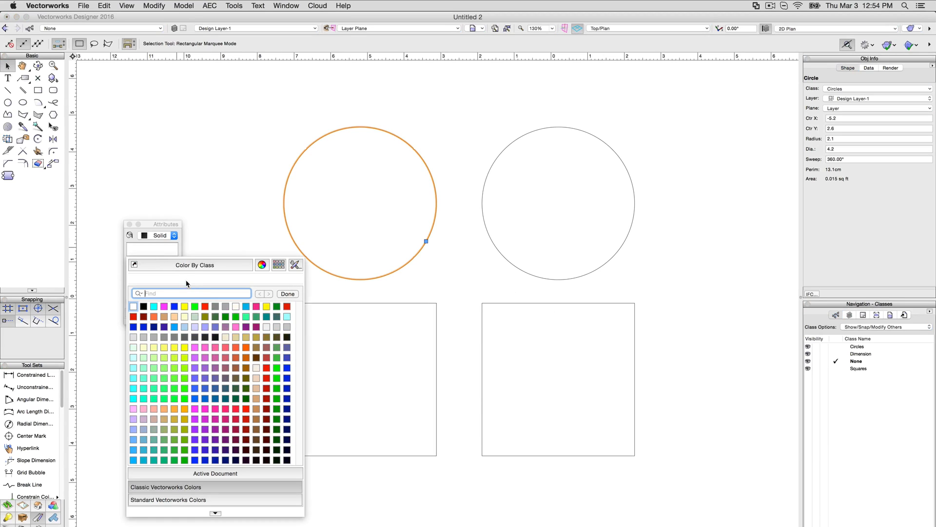
left_click(133, 306)
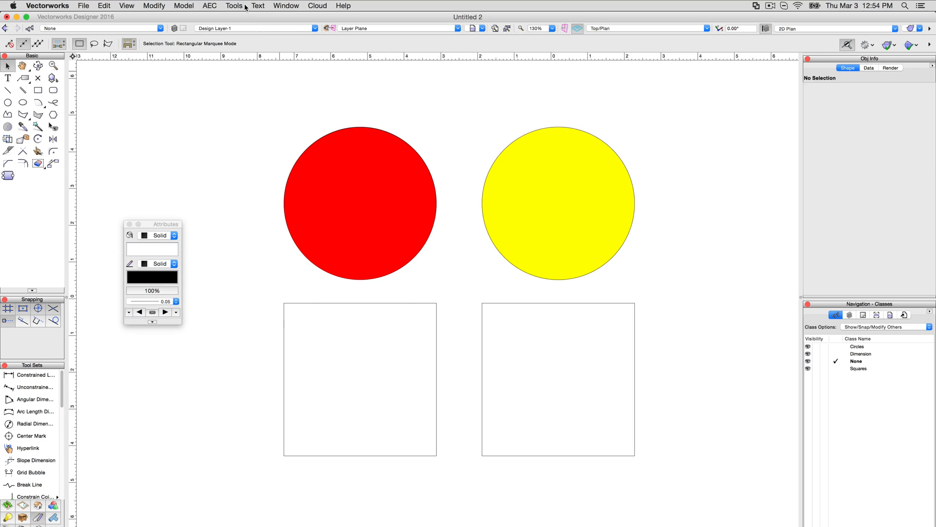
left_click(233, 6)
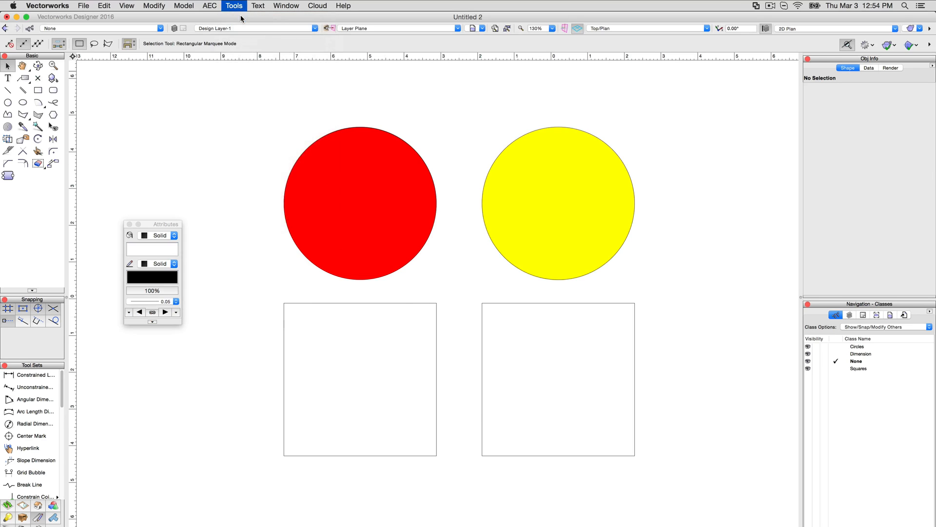
- Edit the Circles class to a yellow fill and blue pen and confirm
left_click(233, 6)
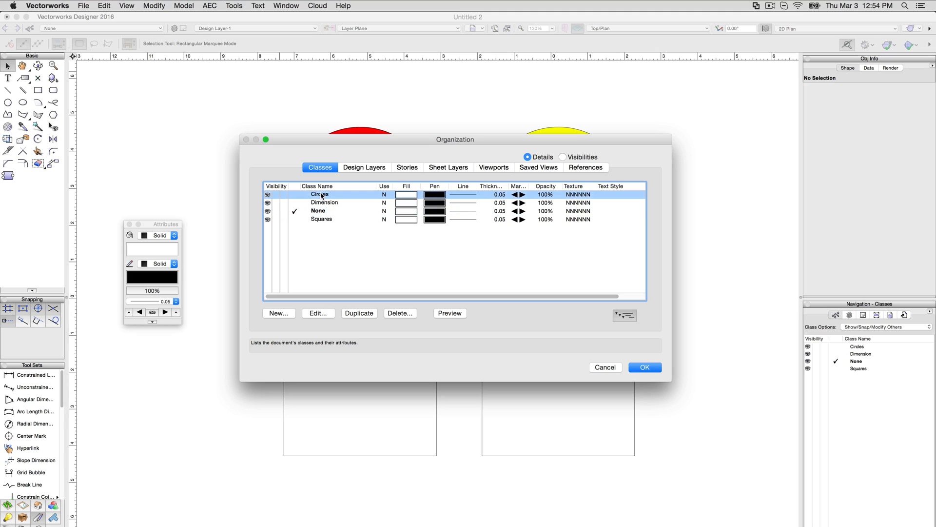
left_click(318, 313)
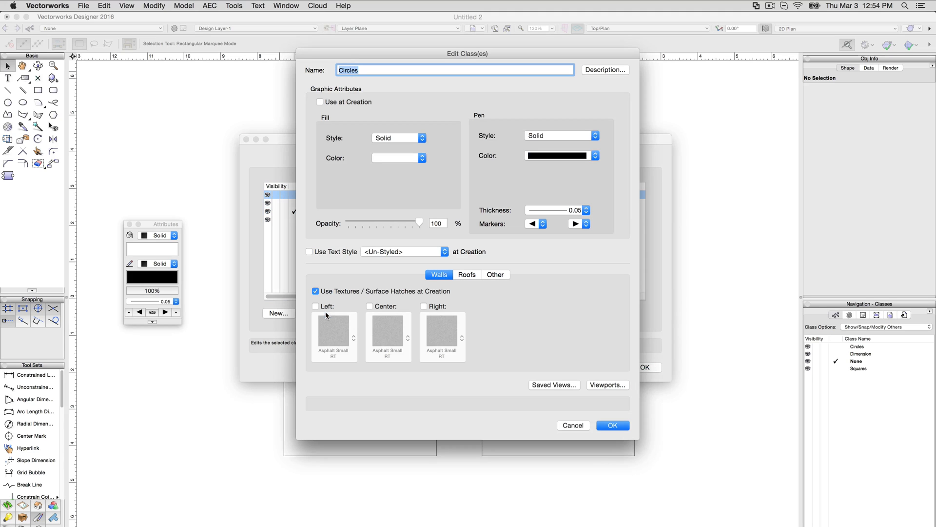
mouse_move(595, 321)
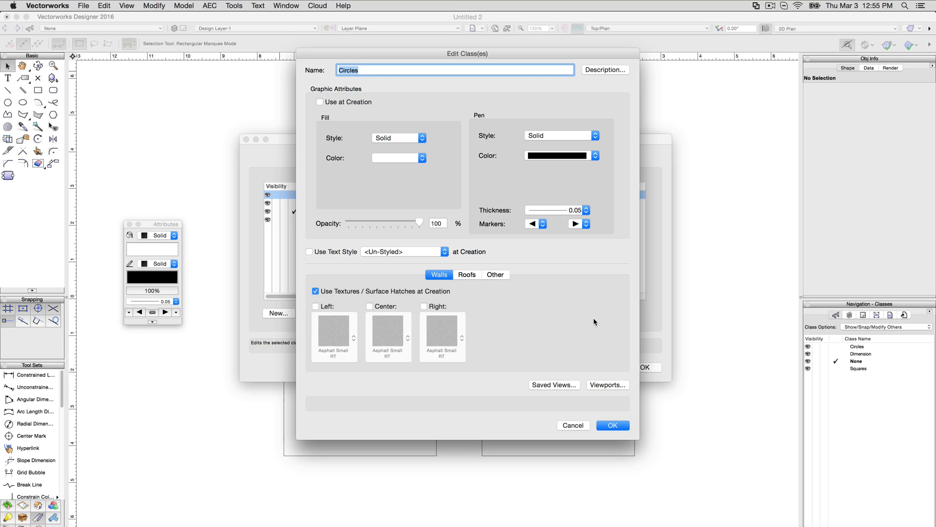
mouse_move(579, 307)
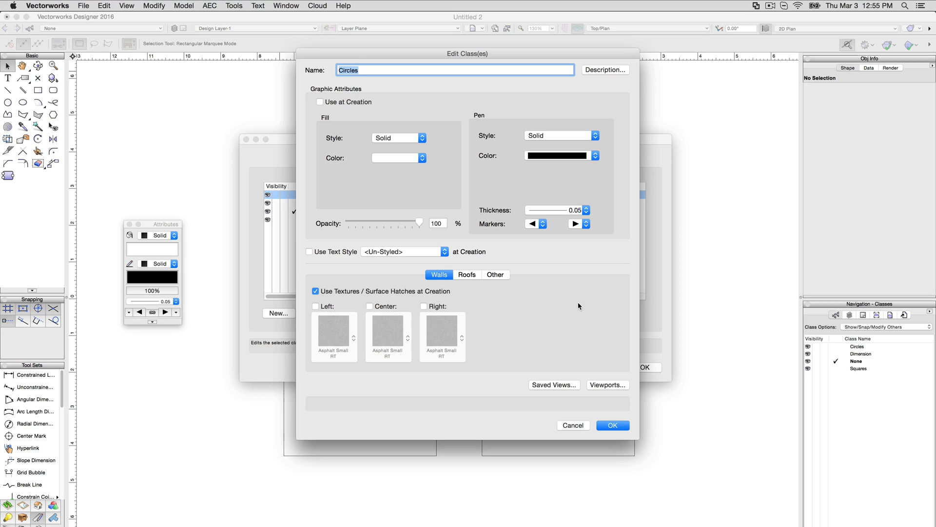
left_click(422, 158)
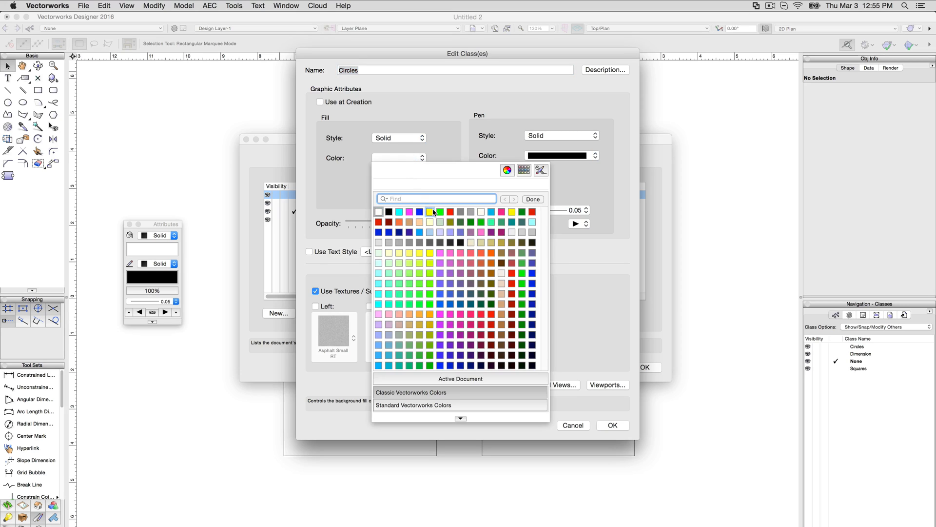
left_click(433, 211)
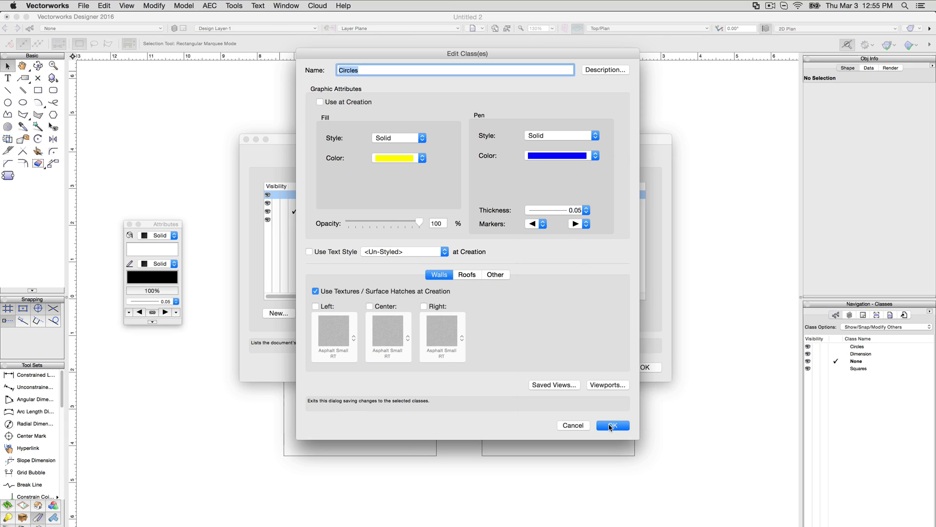
left_click(611, 425)
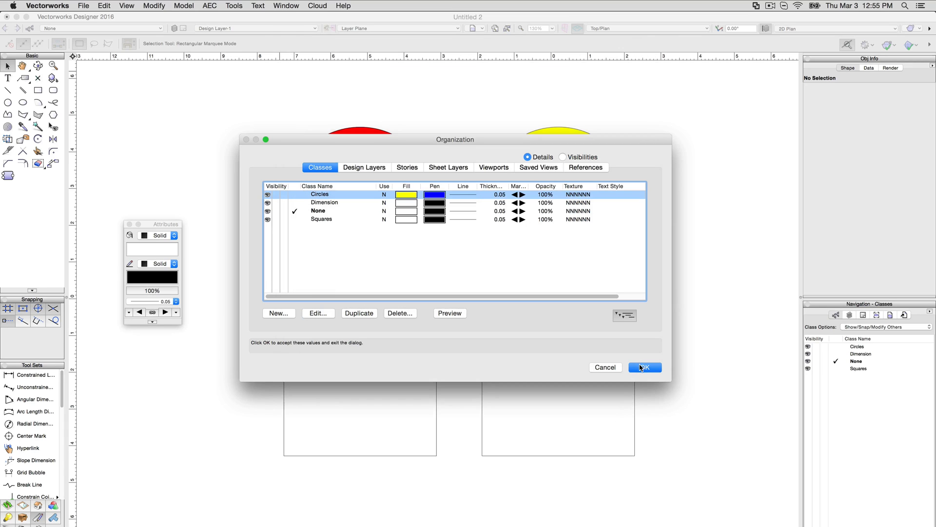
left_click(645, 366)
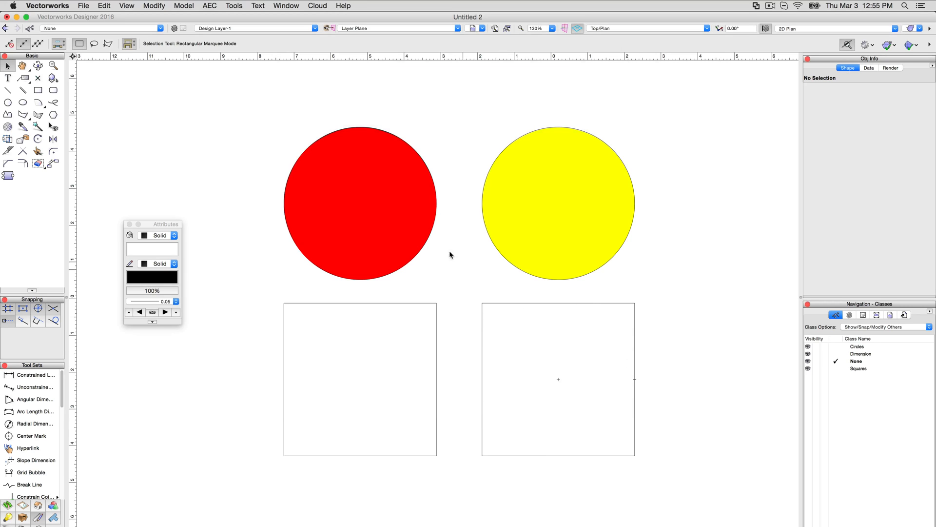
- Enable Use at Creation for the Circles class and apply it to existing objects, turning both circles yellow
left_click(233, 6)
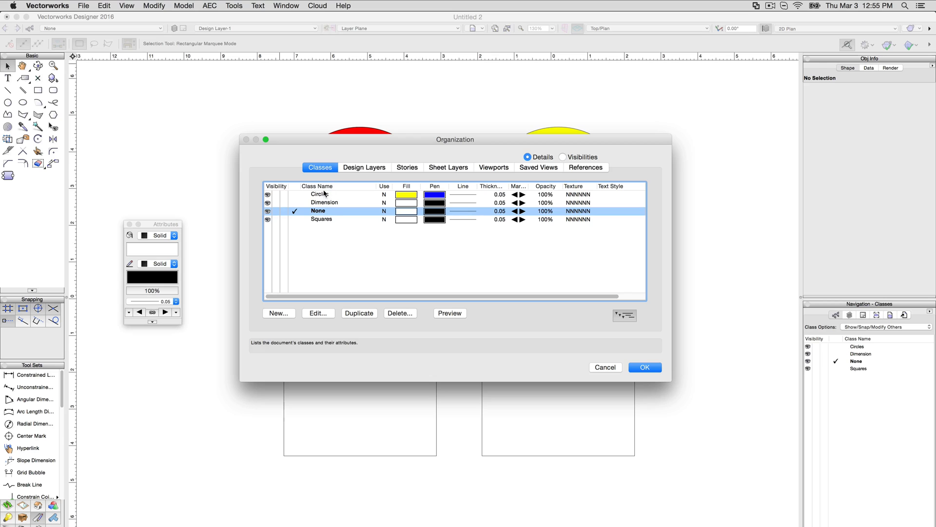
left_click(316, 313)
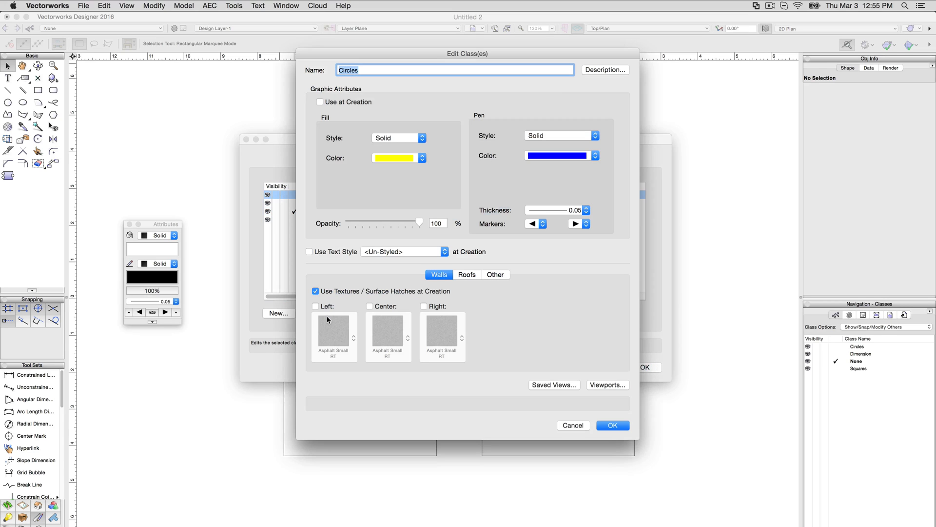
left_click(320, 101)
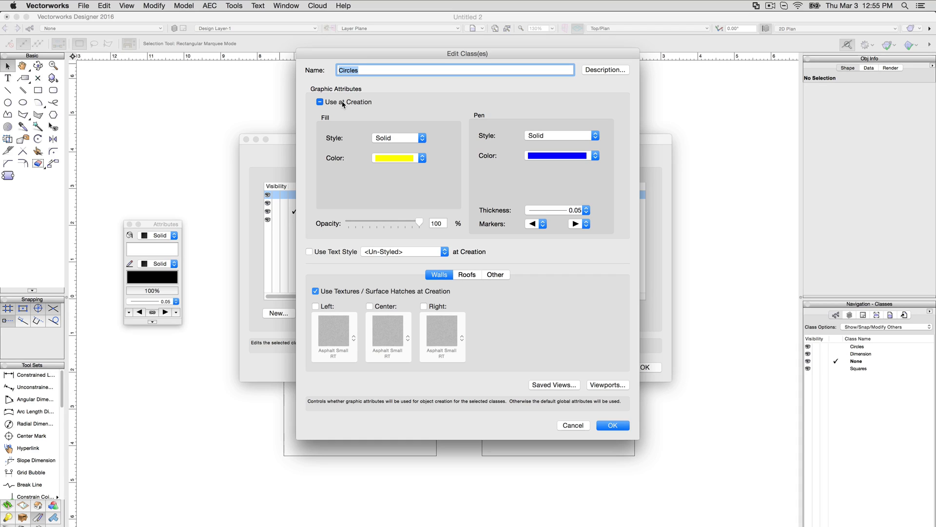
left_click(319, 101)
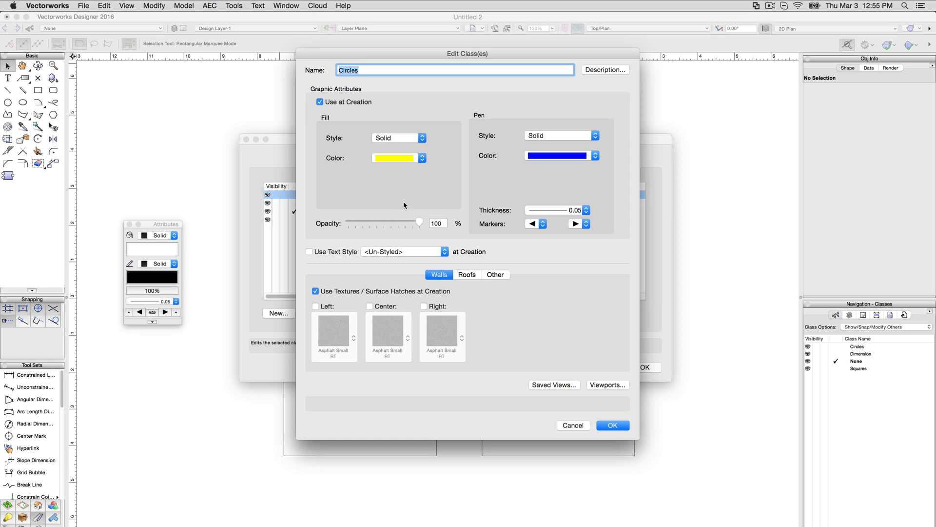
left_click(612, 424)
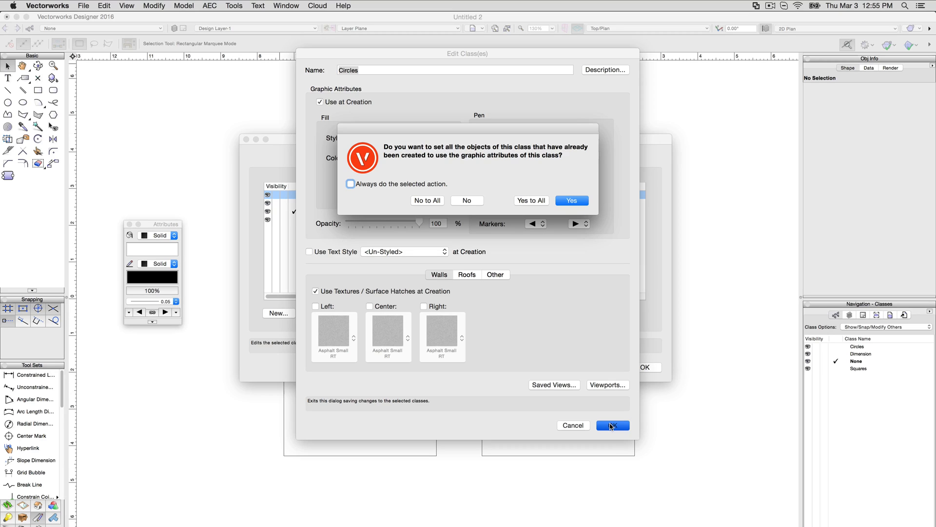
mouse_move(613, 174)
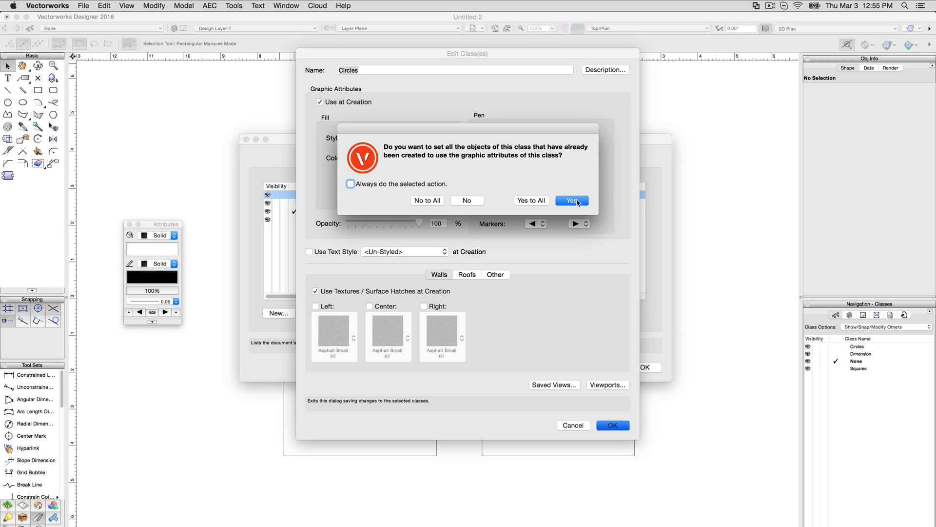
left_click(570, 199)
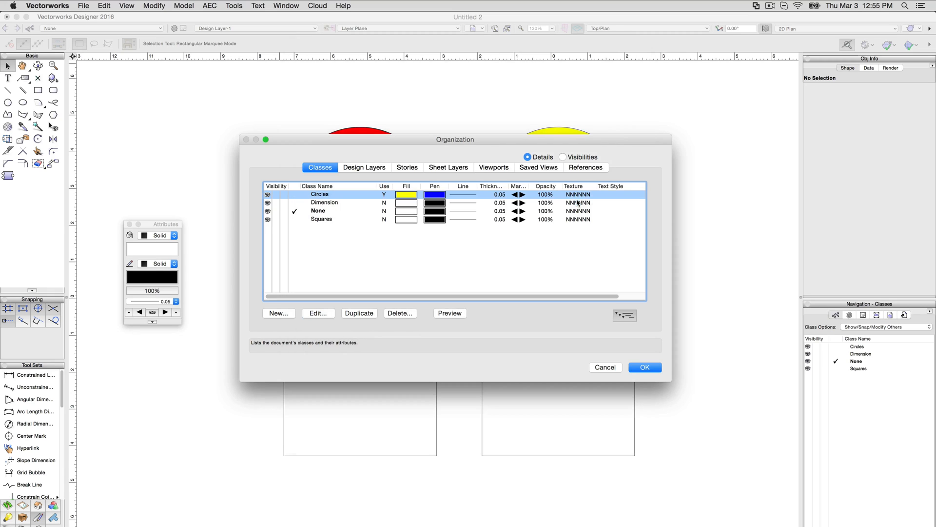
left_click(644, 366)
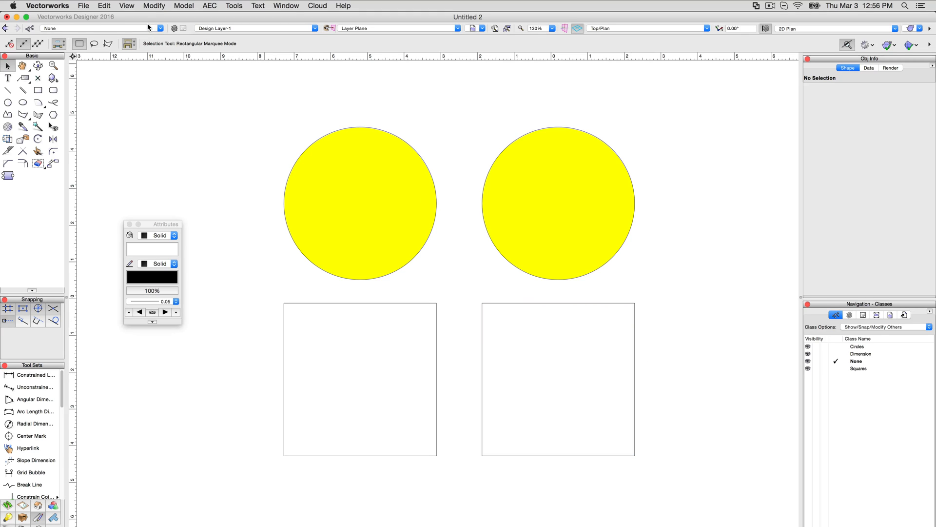
- Make Circles the active class so new circles take its yellow fill, then select the two squares
left_click(101, 28)
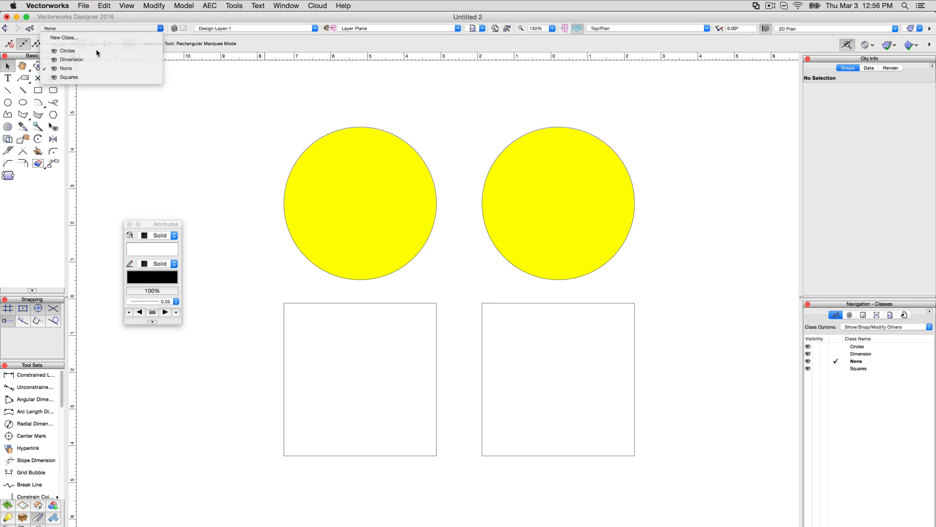
left_click(68, 50)
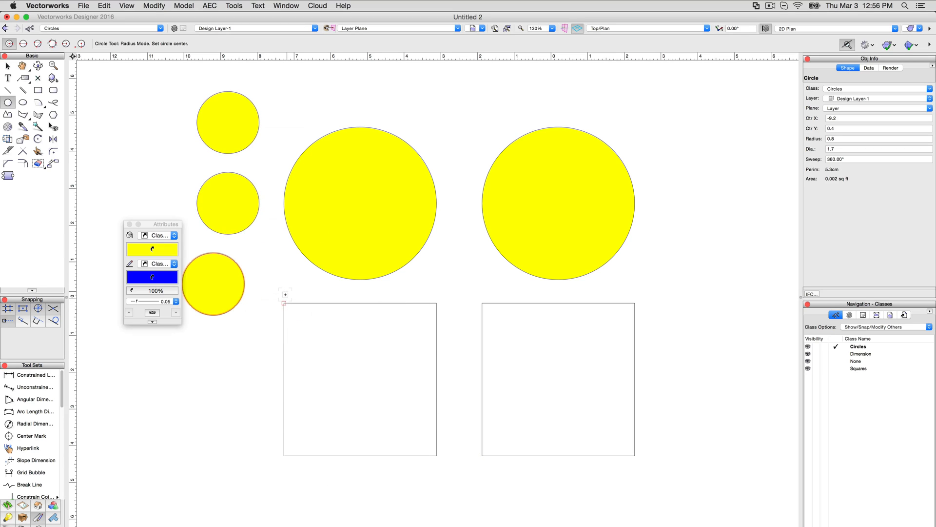
left_click(8, 66)
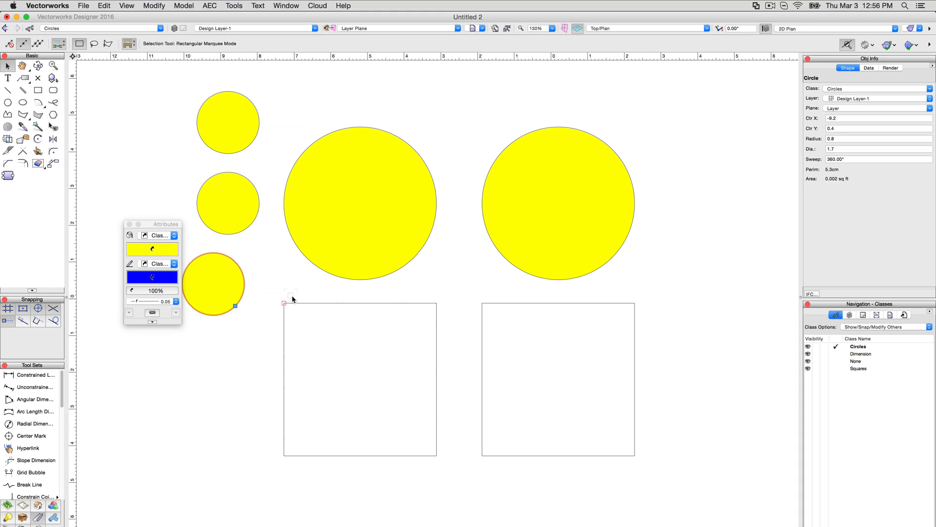
left_click(349, 368)
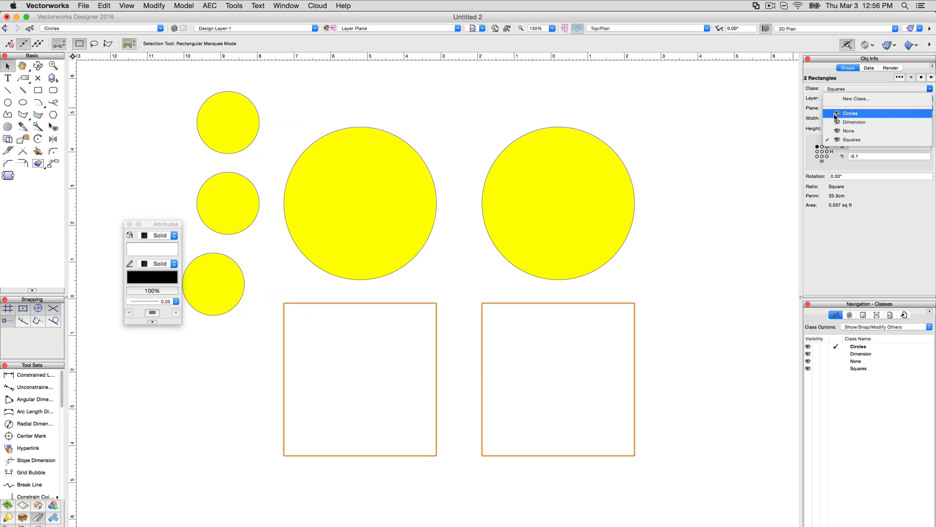
- Assign both squares to the Circles class, accepting the class's graphic attributes
left_click(851, 114)
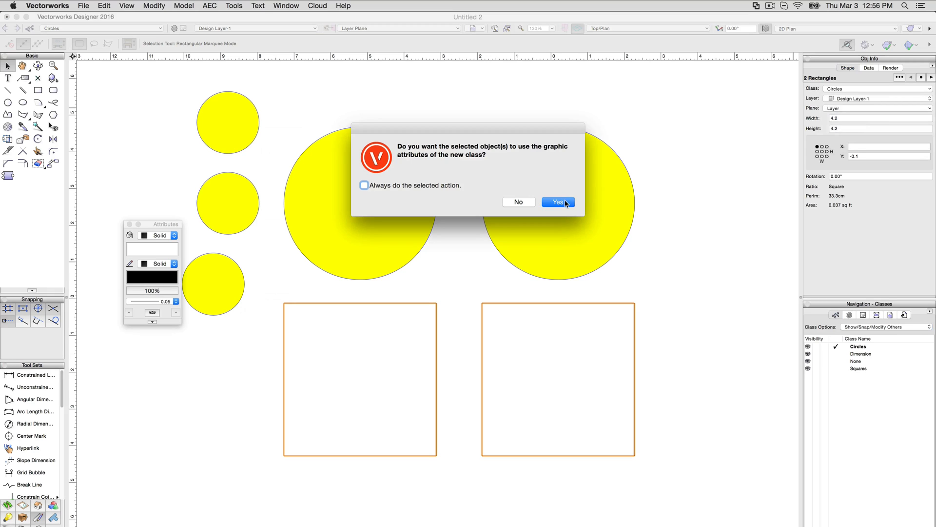
left_click(558, 202)
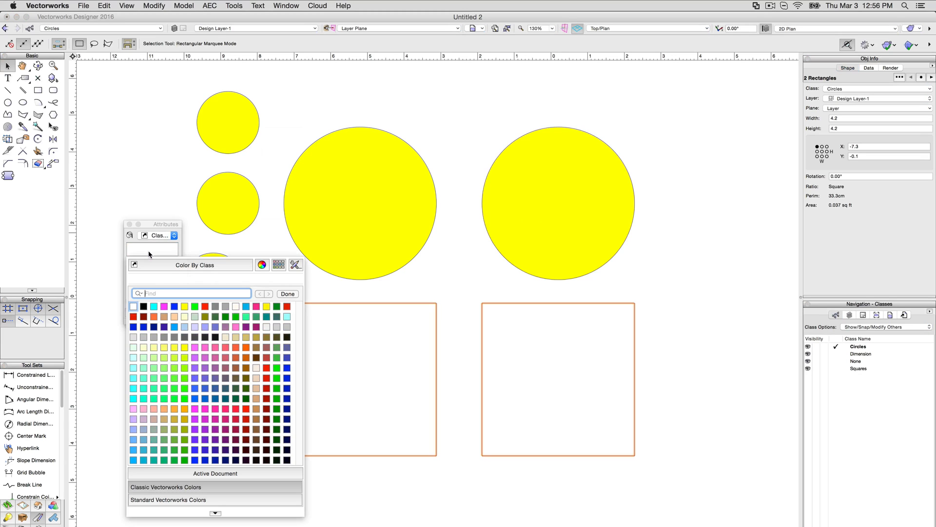
mouse_move(173, 266)
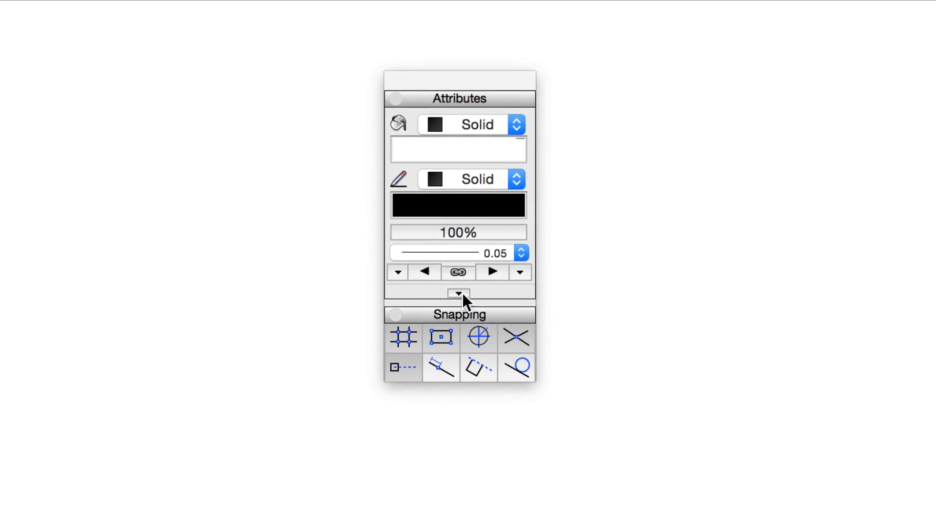
- Apply Make All Attributes By Class from the Attributes palette options
left_click(515, 124)
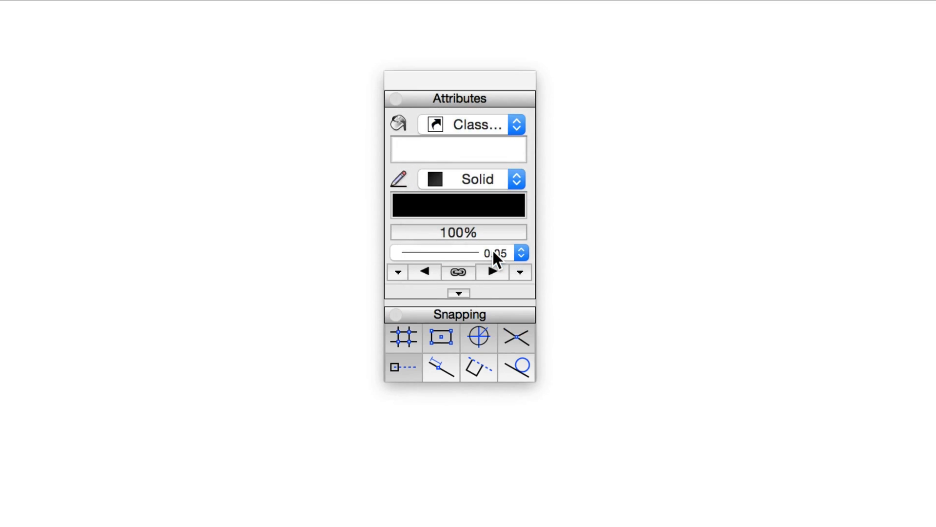
left_click(458, 294)
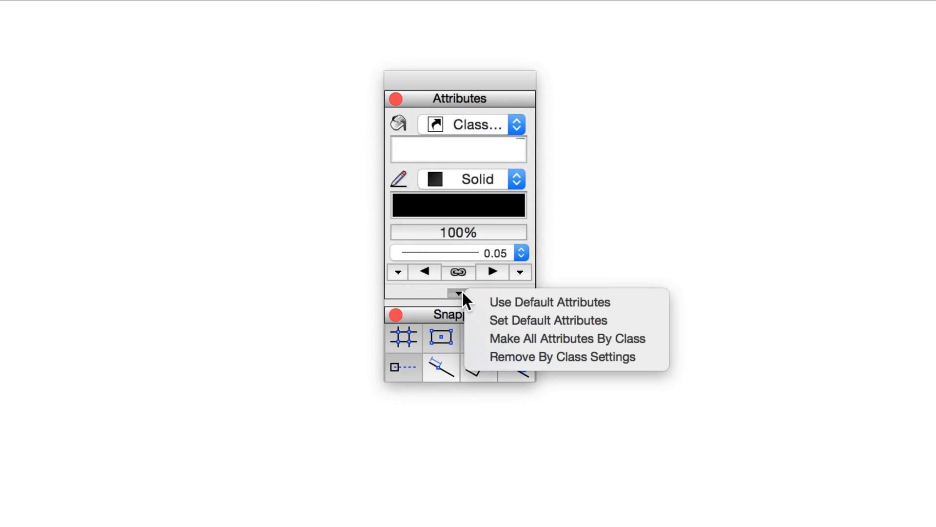
mouse_move(567, 338)
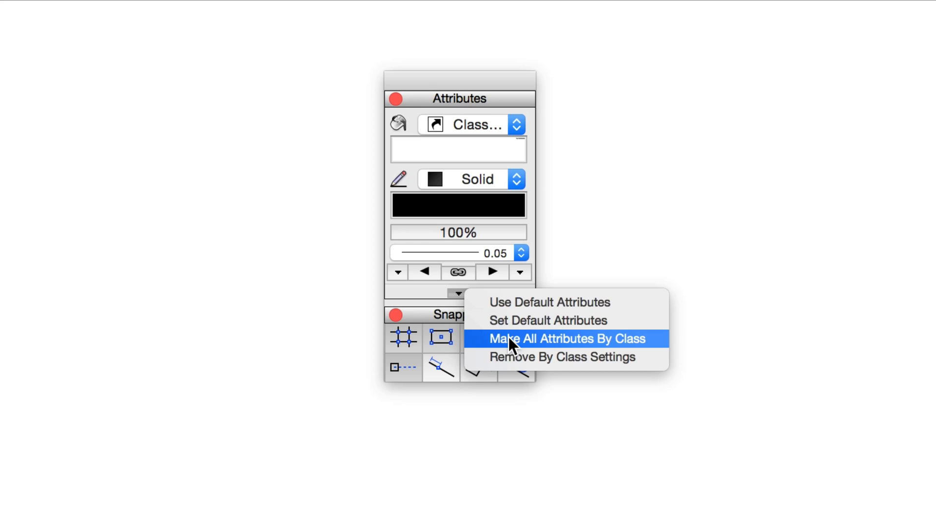
left_click(567, 339)
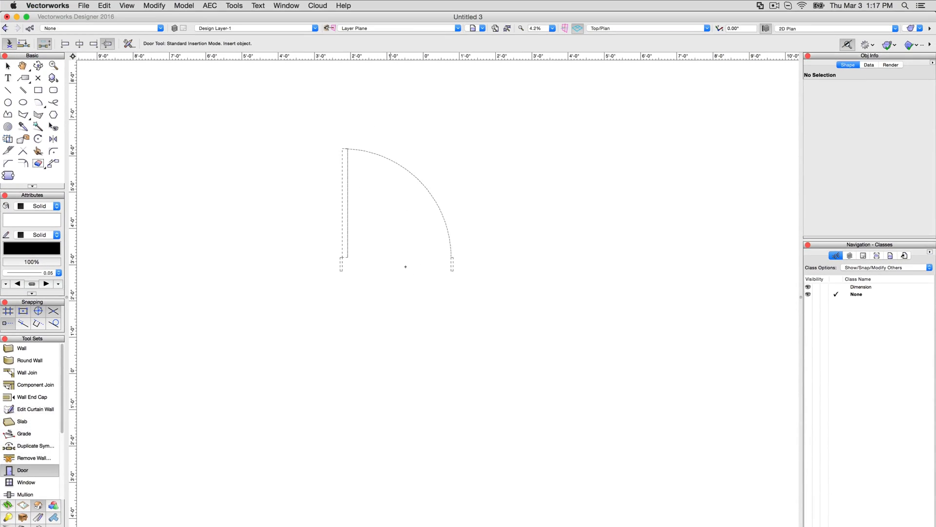
- Place and rotate a door, bringing in Glazing, NonPlot and Sills classes, then view its Door Settings
left_click(406, 266)
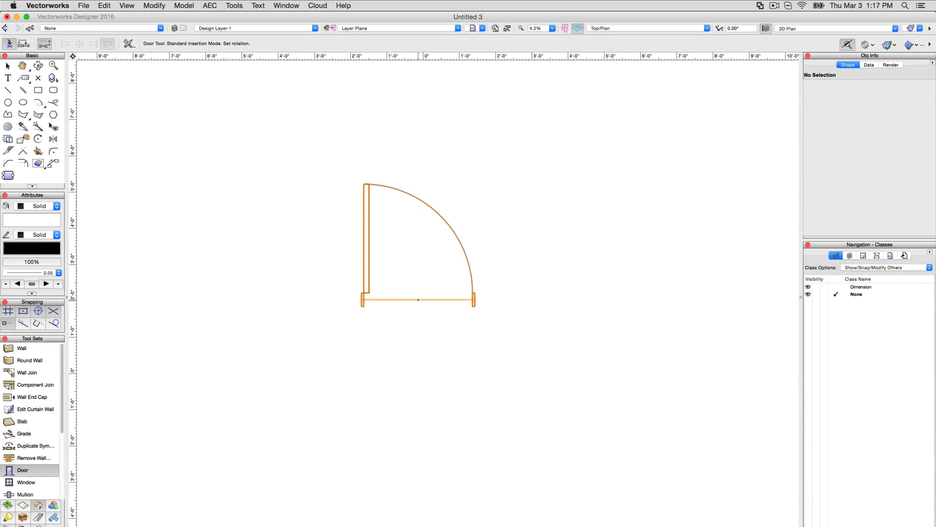
left_click(419, 301)
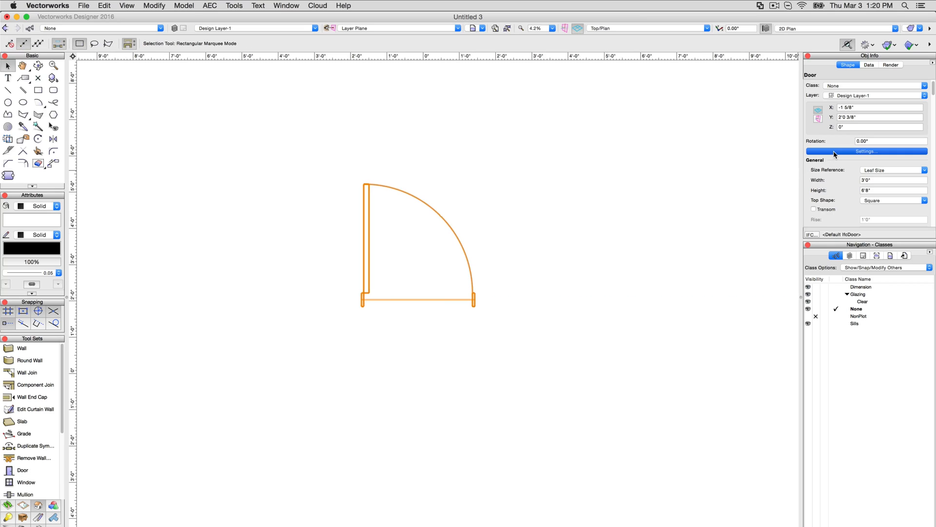
left_click(866, 151)
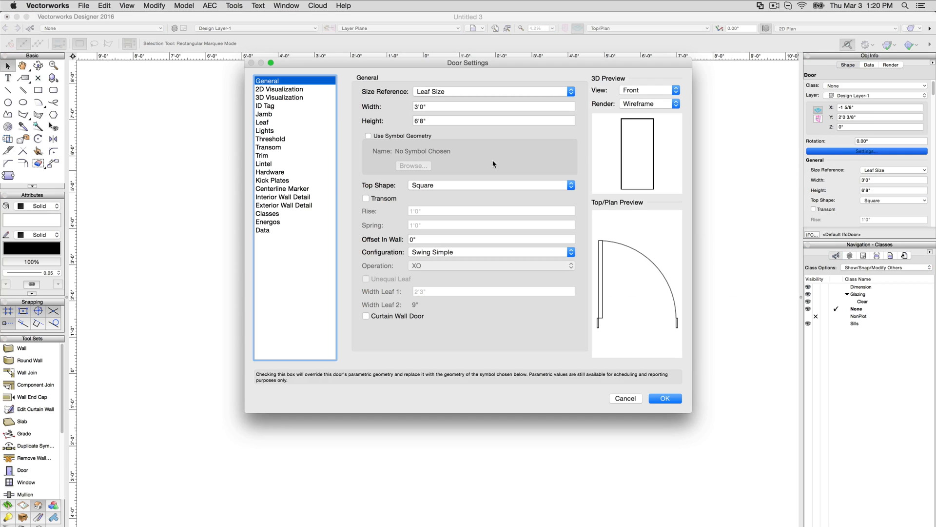
left_click(267, 213)
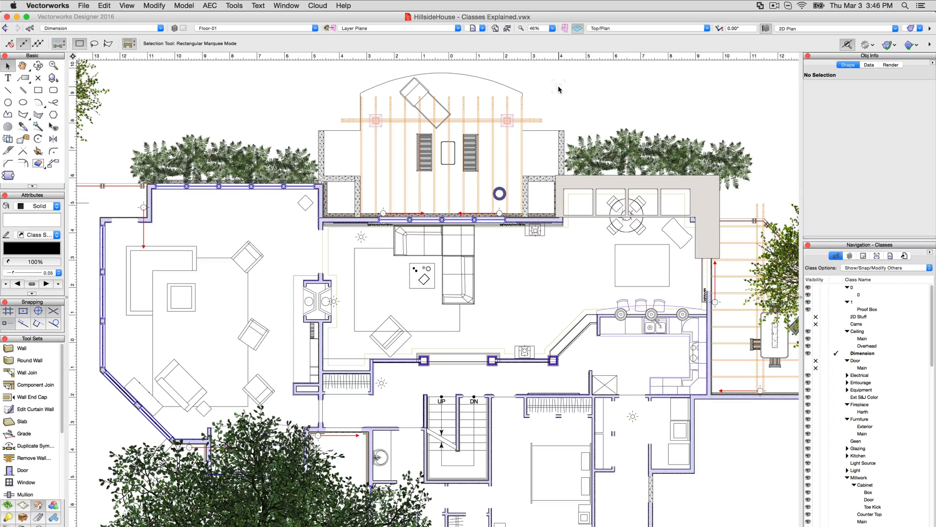
- In the Organization dialog's Classes list, delete the Furniture-Exterior class
left_click(234, 6)
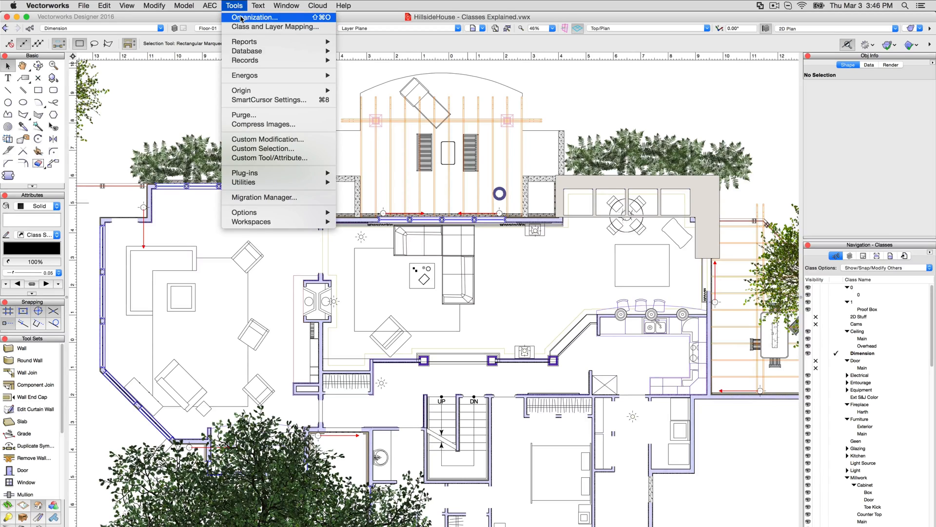
left_click(254, 17)
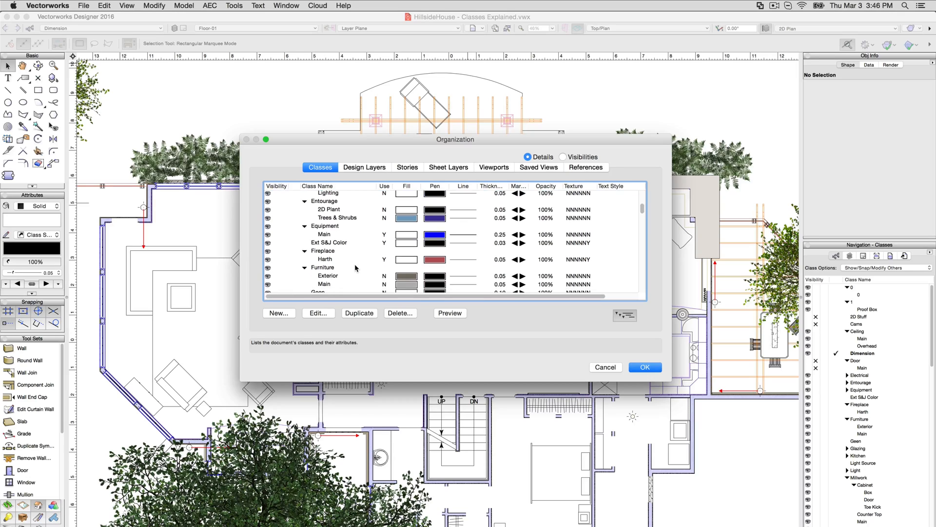
left_click(328, 257)
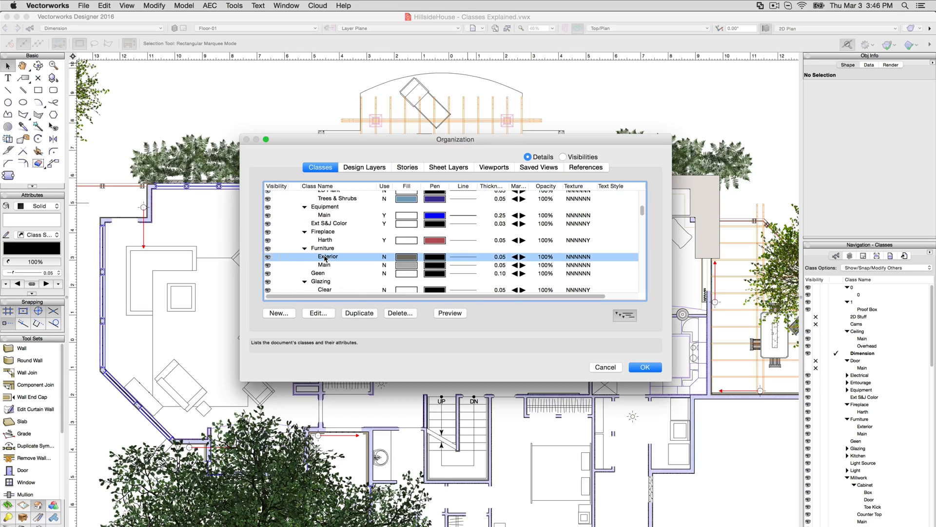
left_click(400, 312)
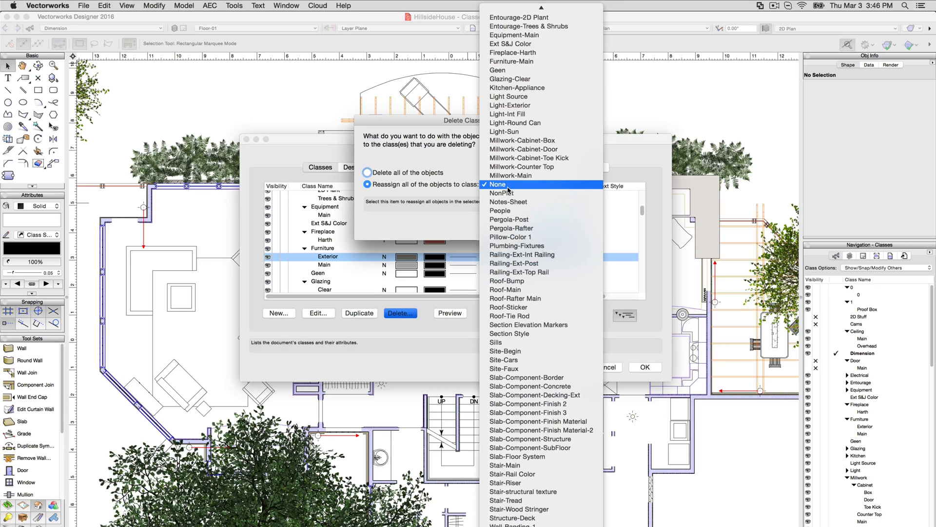
mouse_move(526, 70)
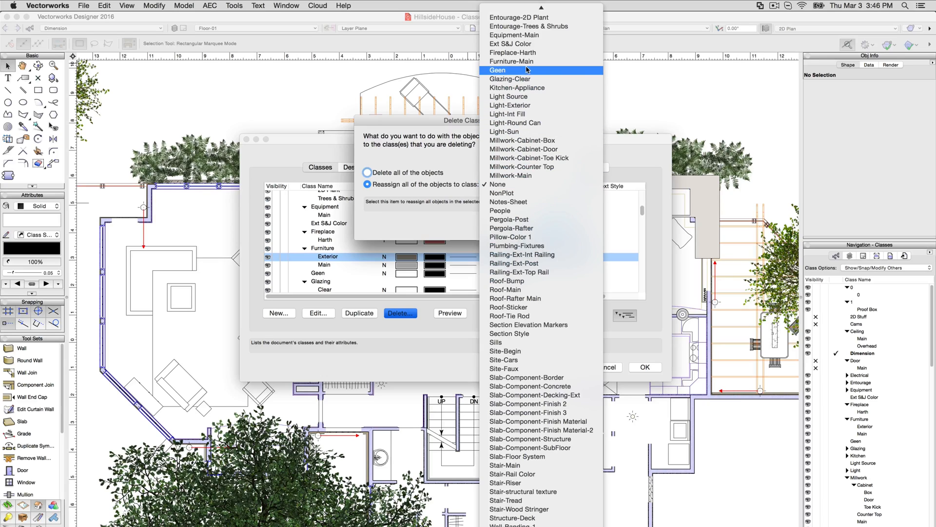
- Reassign the deleted class's objects to Furniture-Main and confirm, leaving only Main under Furniture
left_click(511, 60)
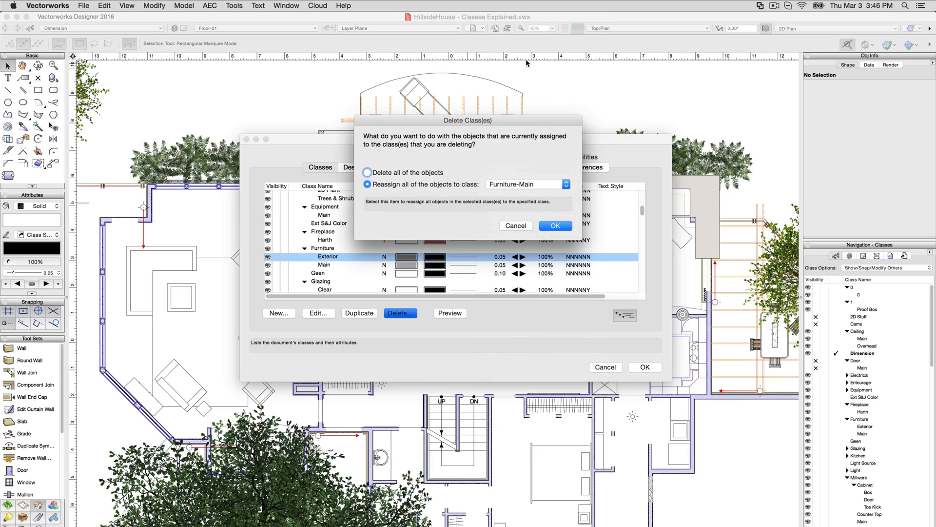
mouse_move(554, 225)
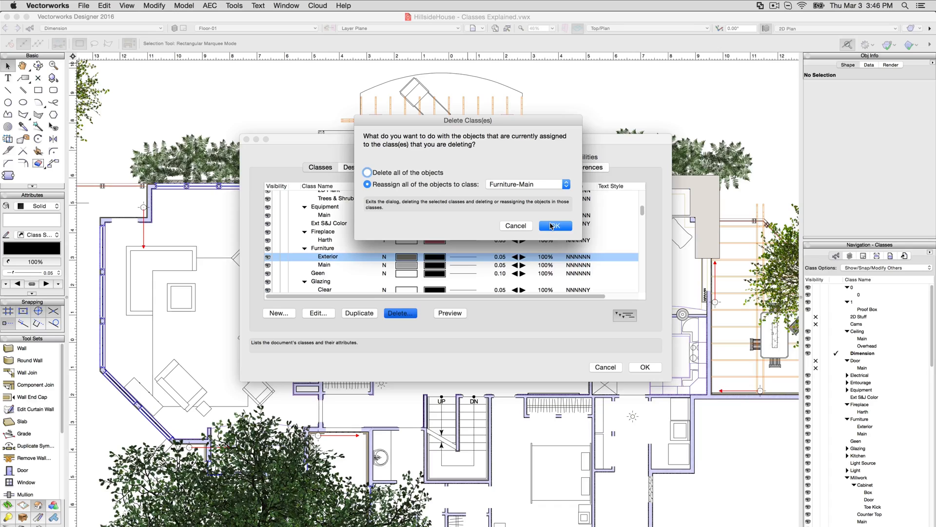
left_click(554, 225)
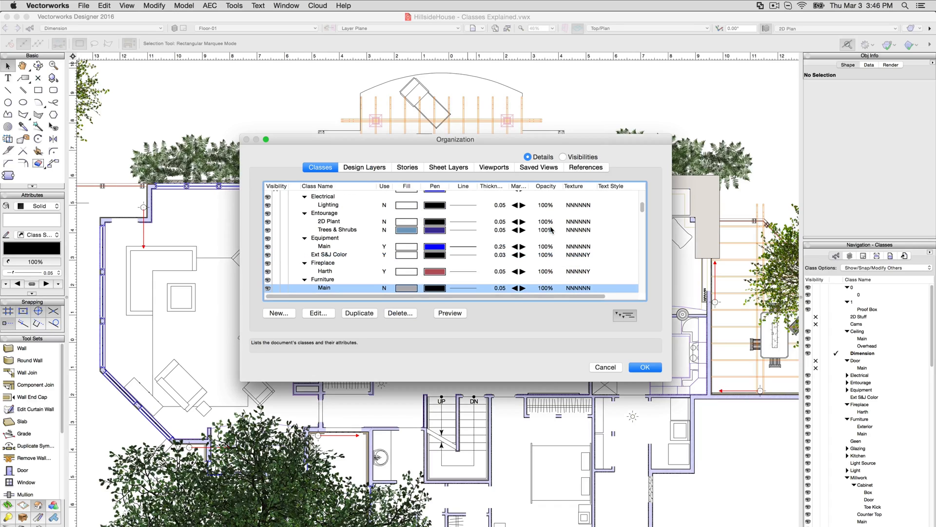
scroll("down", 3)
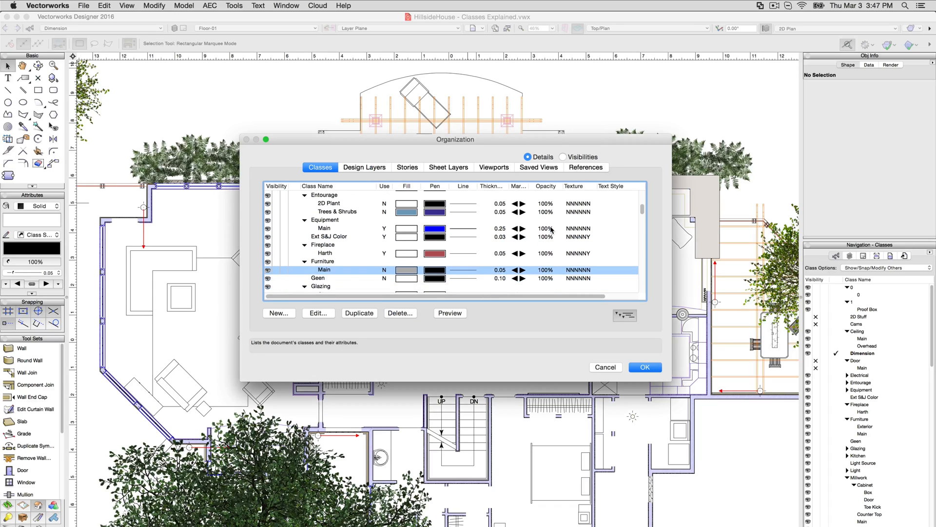